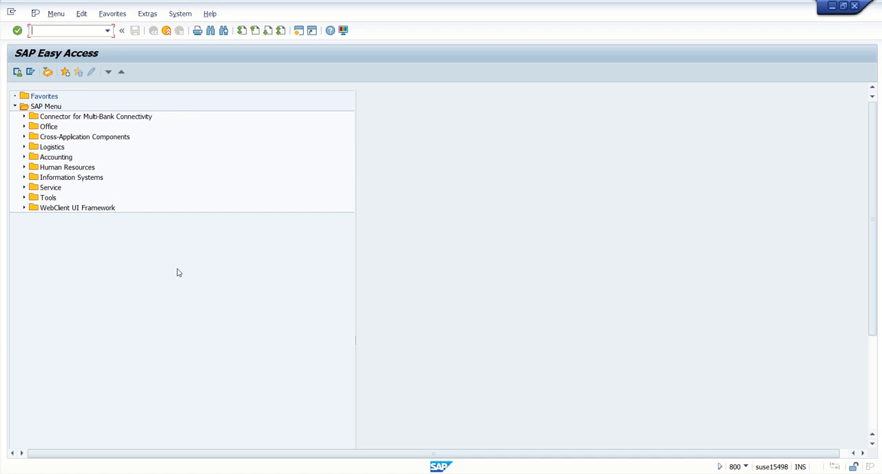
Step: Run MM01 and start a material with industry sector B Manufacturing and material type FERT
{"action": "type", "text": "MM01"}
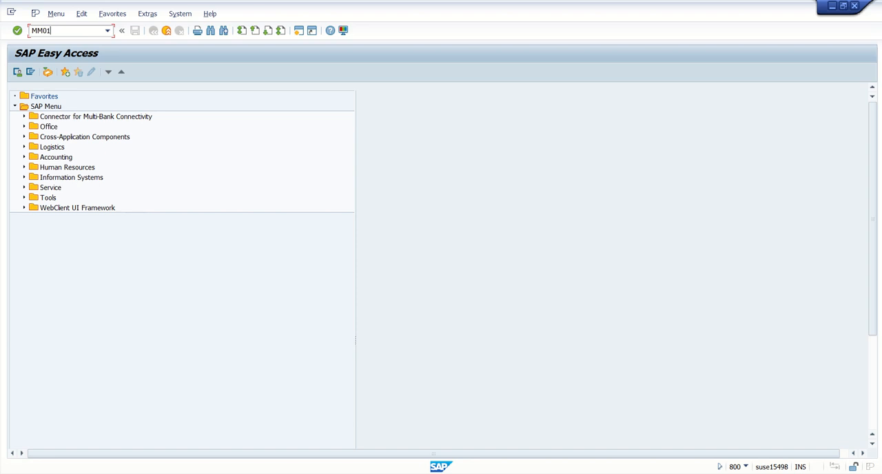
{"action": "key", "text": "Enter"}
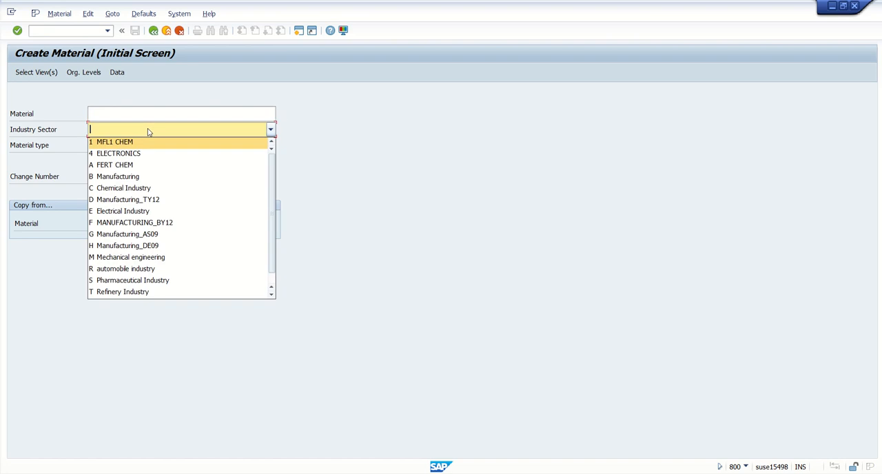
{"action": "left_click", "coordinate": [118, 177]}
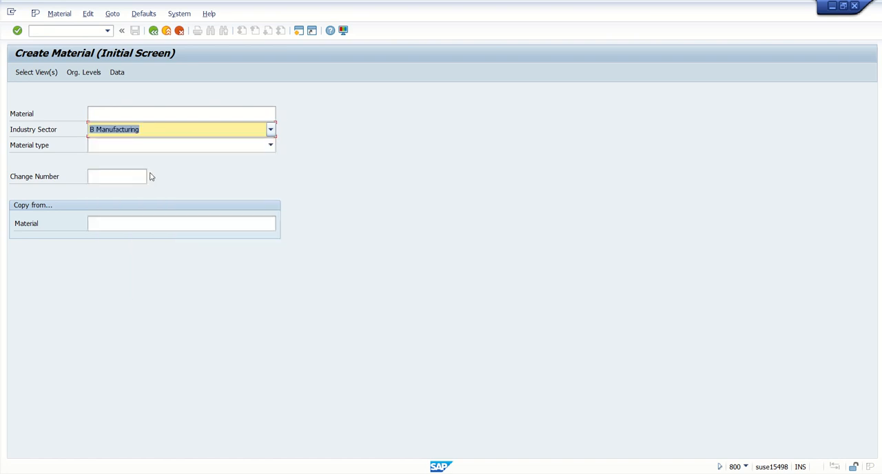
{"action": "left_click", "coordinate": [271, 145]}
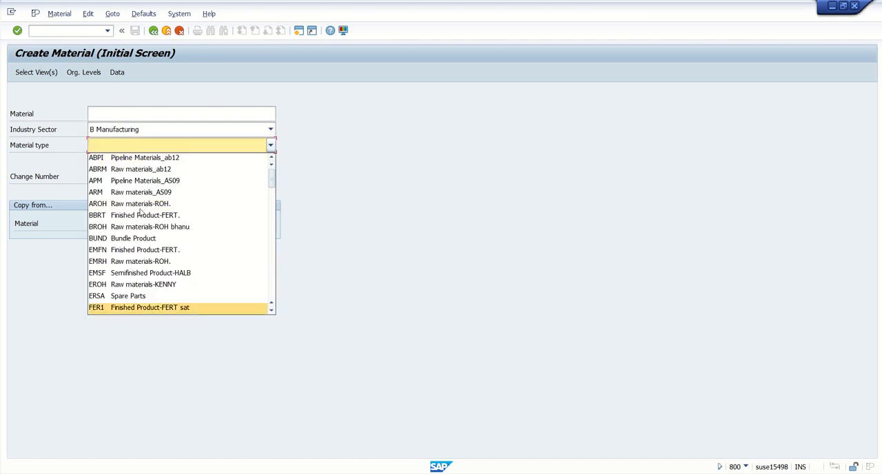
{"action": "scroll", "scroll_direction": "down", "scroll_amount": 3}
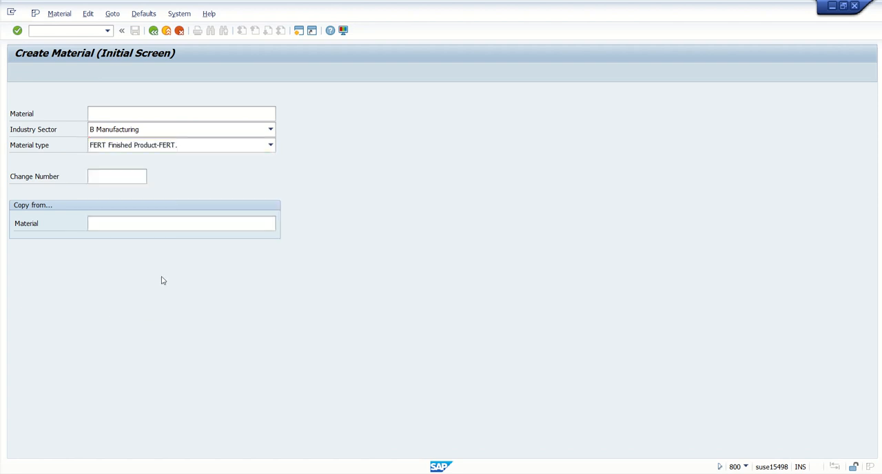
{"action": "key", "text": "Enter"}
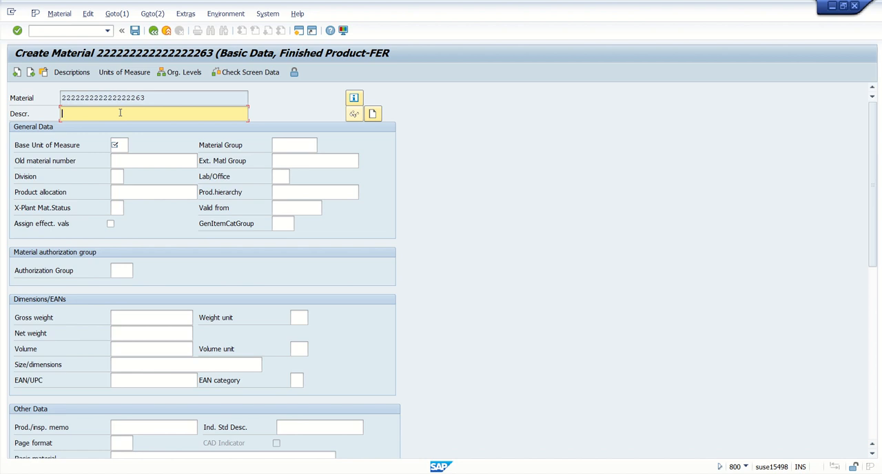
Step: Describe the material as 'Vivo V23 pro', set base unit EA (Each) and save it
{"action": "type", "text": "Vivo V23"}
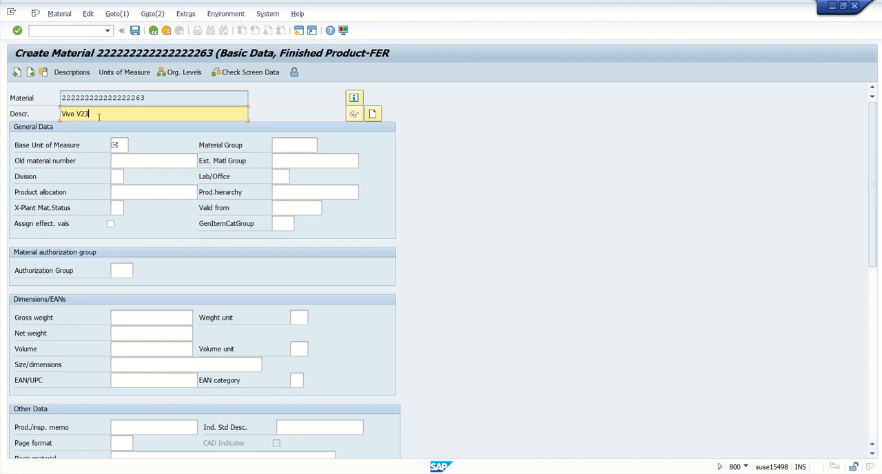
{"action": "type", "text": "pro"}
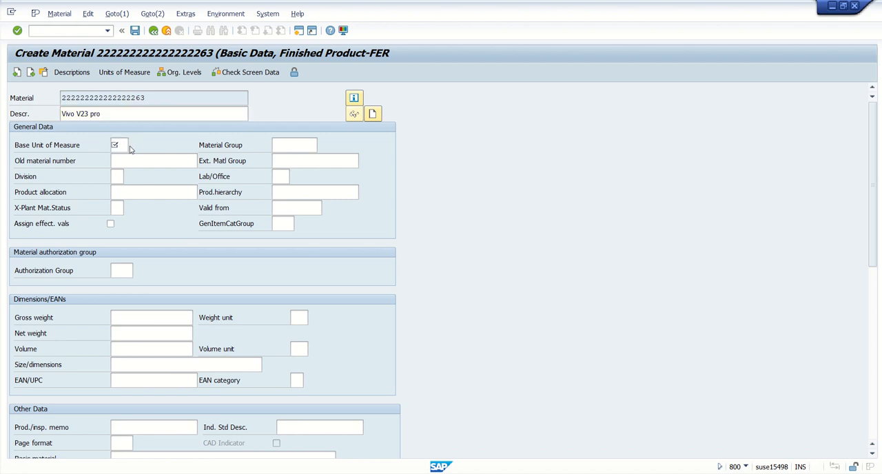
{"action": "left_click", "coordinate": [117, 145]}
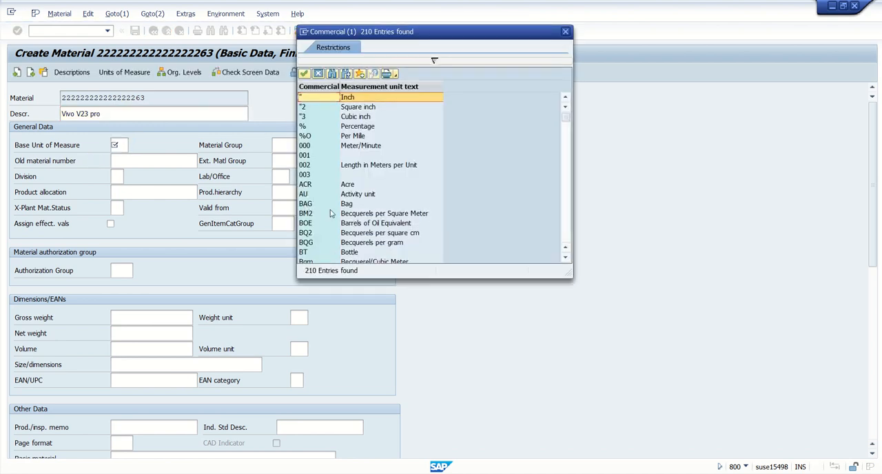
{"action": "scroll", "scroll_direction": "down", "scroll_amount": 3}
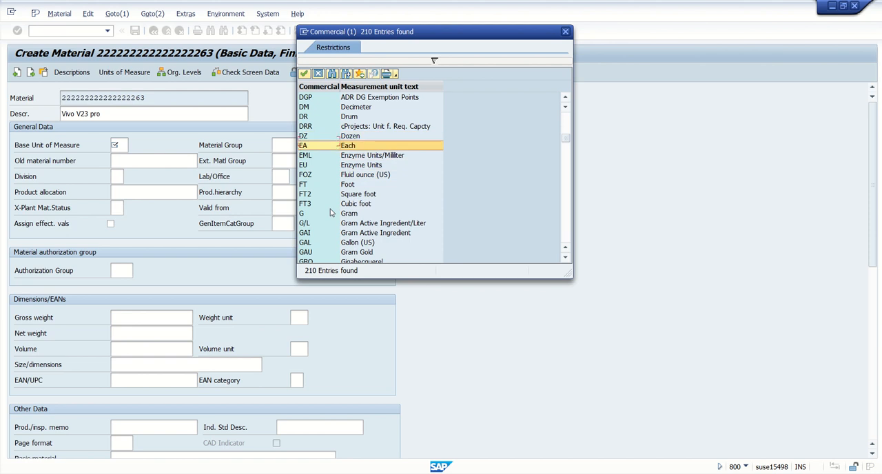
{"action": "double_click", "coordinate": [348, 145]}
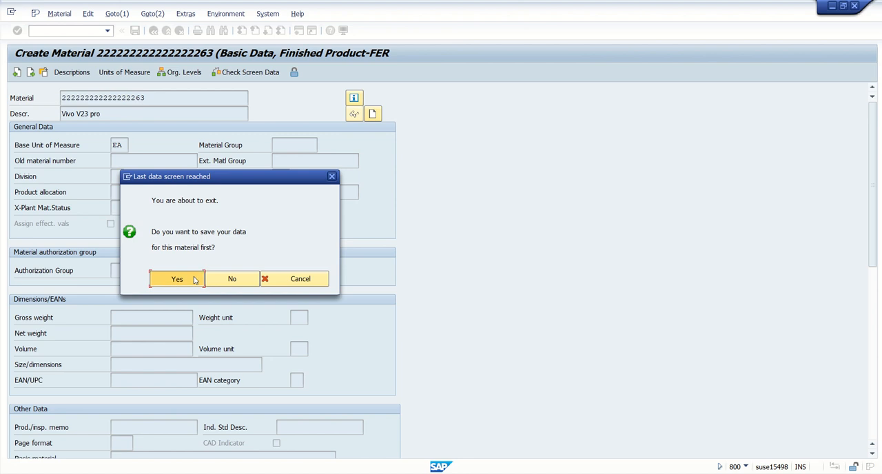
{"action": "left_click", "coordinate": [176, 279]}
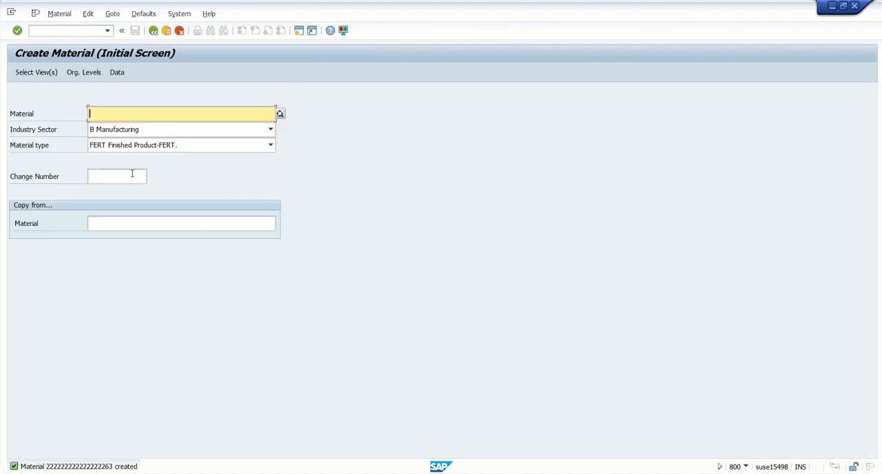
{"action": "mouse_move", "coordinate": [161, 310]}
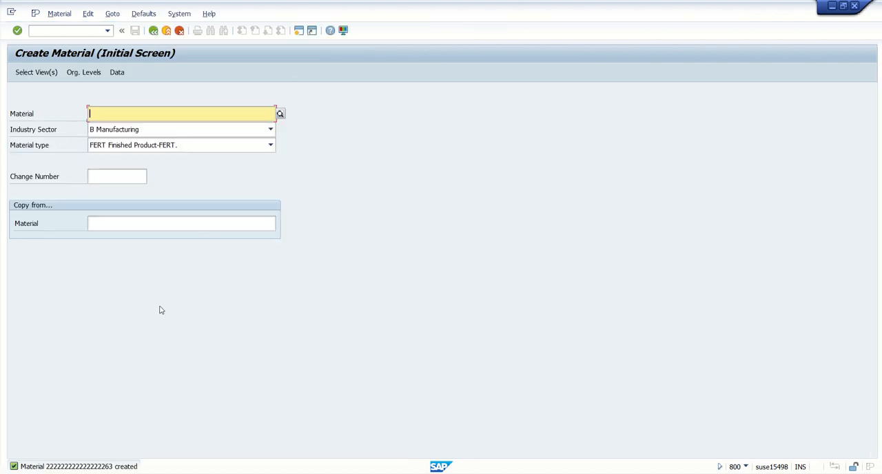
Step: Start a second material with Basic Data view, description 'Vivo V23 pro' and base unit EA1
{"action": "left_click", "coordinate": [36, 71]}
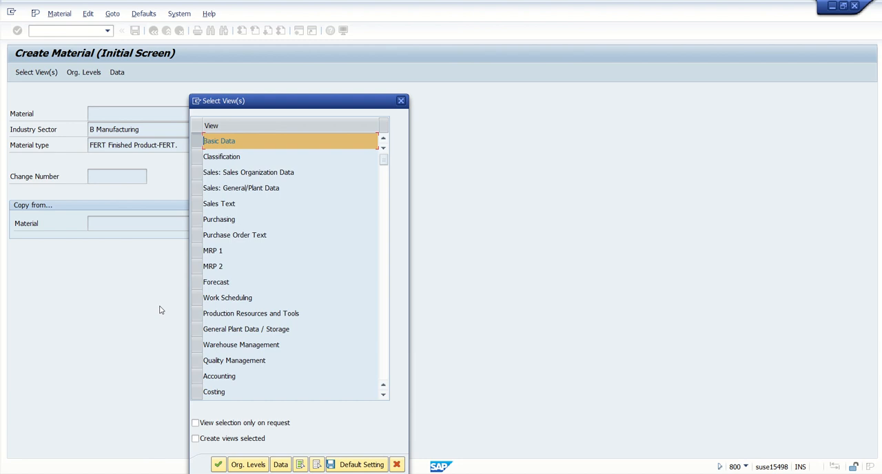
{"action": "left_click", "coordinate": [218, 464]}
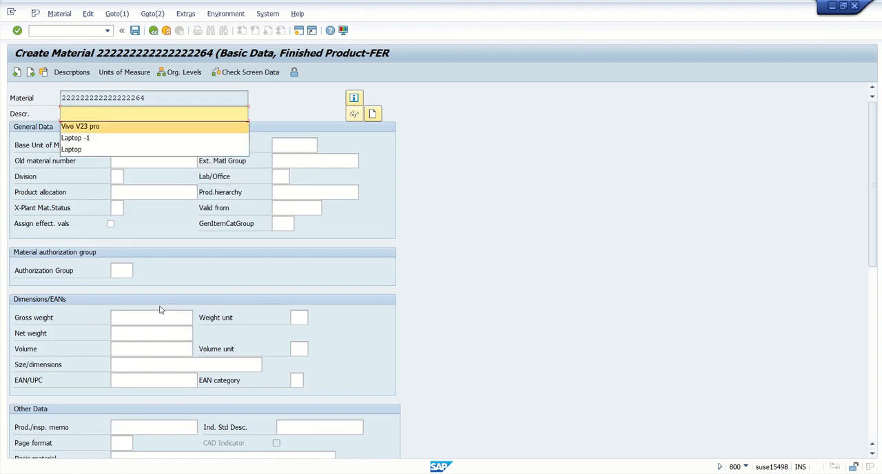
{"action": "left_click", "coordinate": [80, 126]}
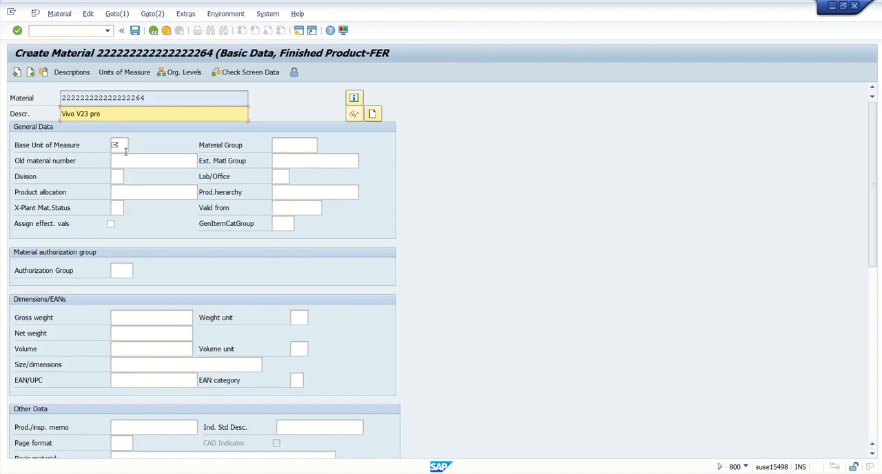
{"action": "left_click", "coordinate": [131, 145]}
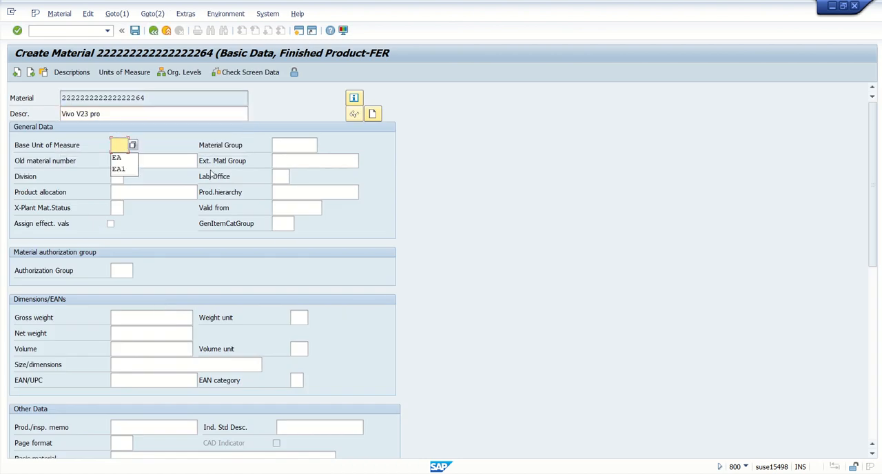
{"action": "left_click", "coordinate": [118, 169]}
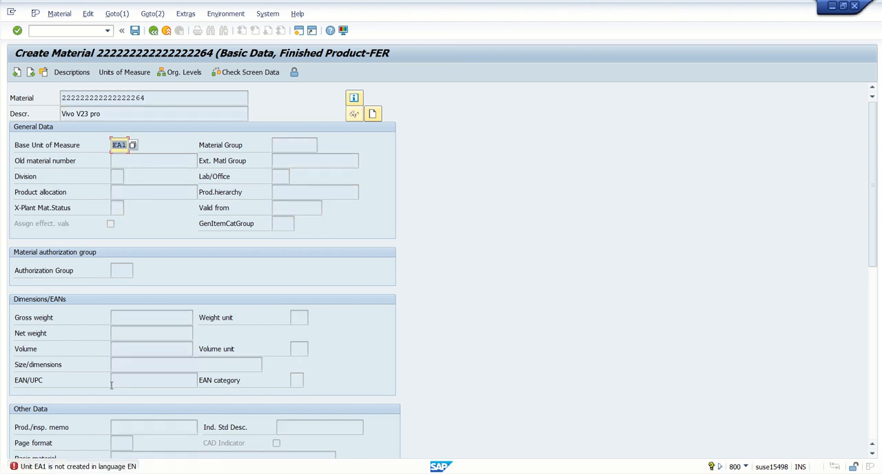
{"action": "mouse_move", "coordinate": [29, 469]}
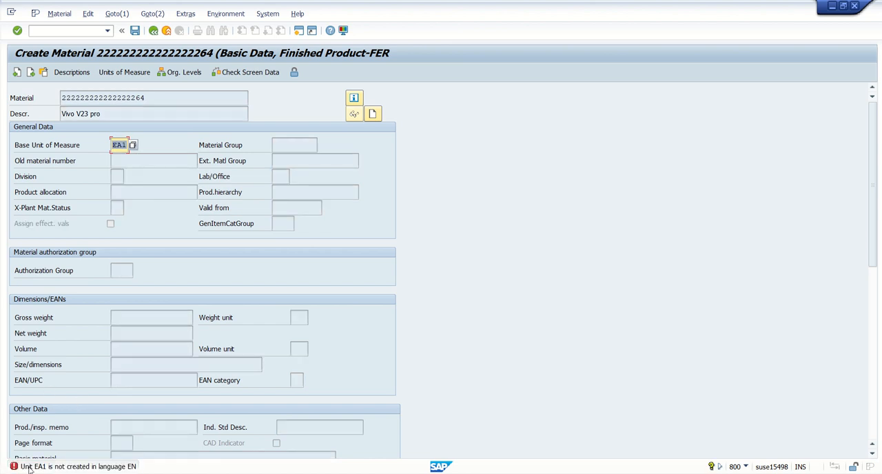
{"action": "mouse_move", "coordinate": [175, 464]}
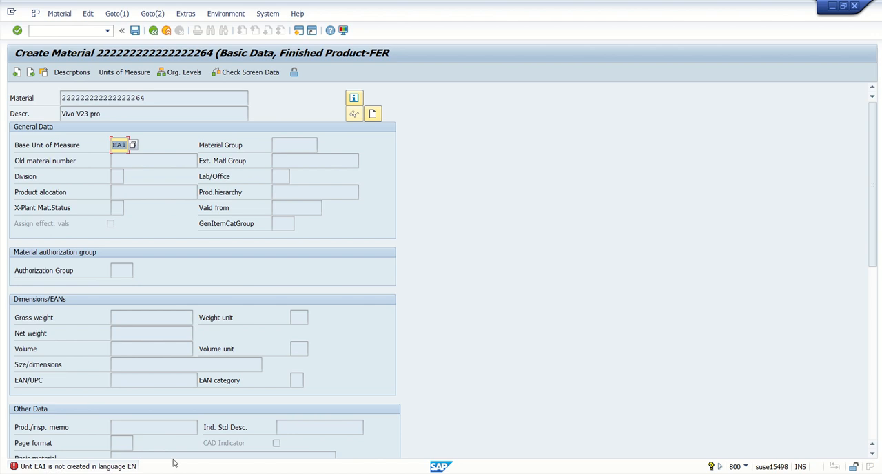
{"action": "mouse_move", "coordinate": [184, 302]}
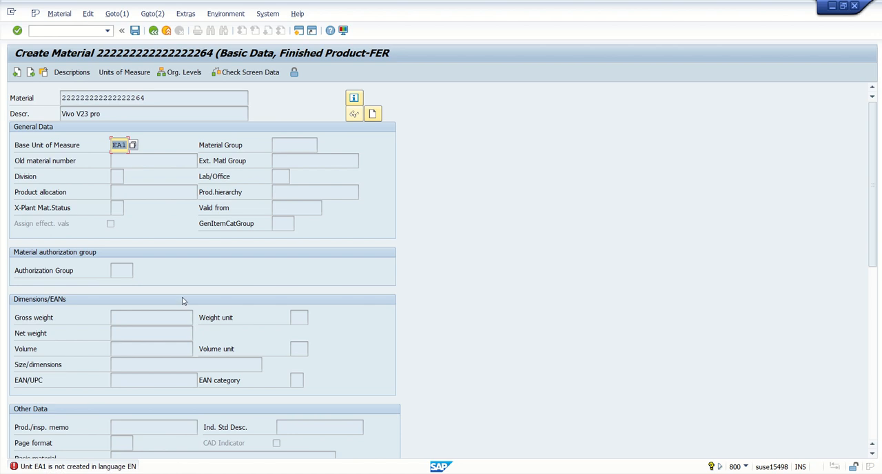
{"action": "mouse_move", "coordinate": [86, 403]}
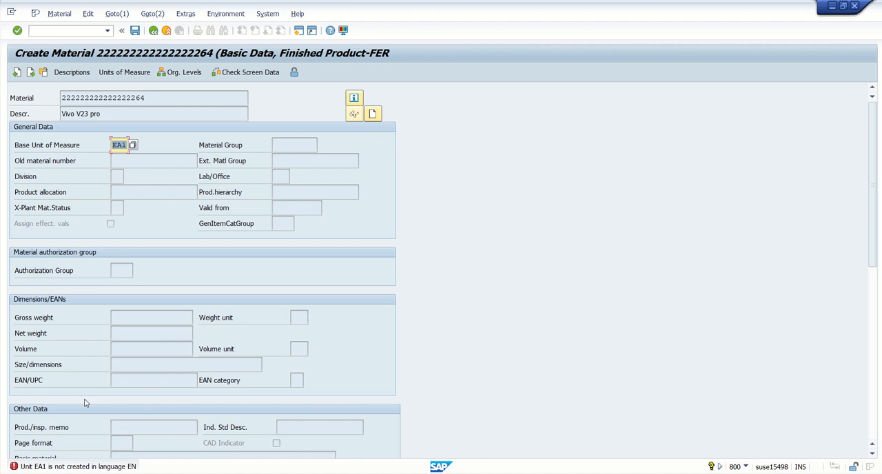
{"action": "mouse_move", "coordinate": [62, 467]}
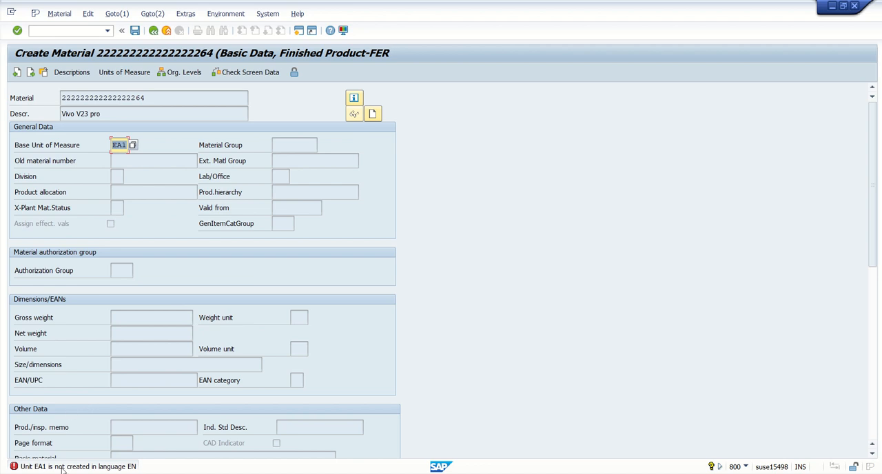
{"action": "mouse_move", "coordinate": [77, 454]}
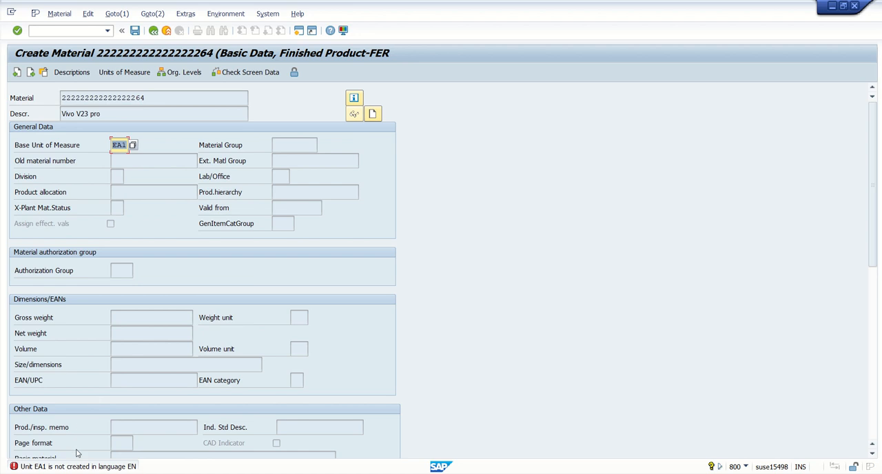
{"action": "mouse_move", "coordinate": [130, 303]}
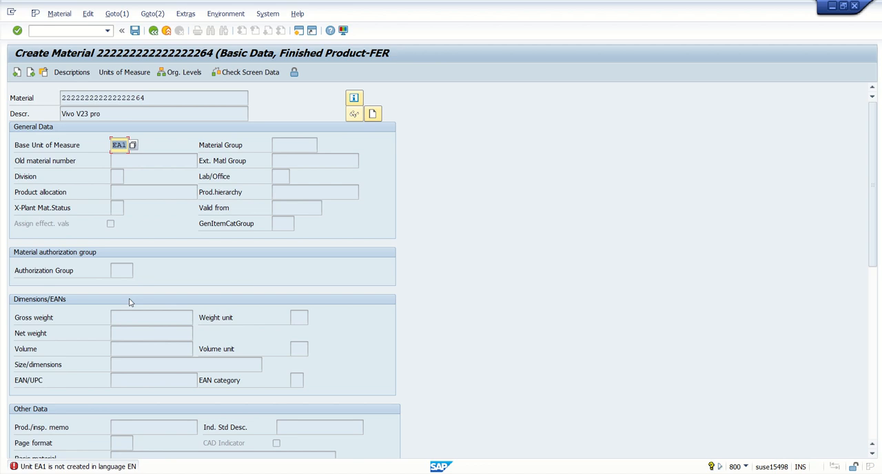
{"action": "mouse_move", "coordinate": [126, 304]}
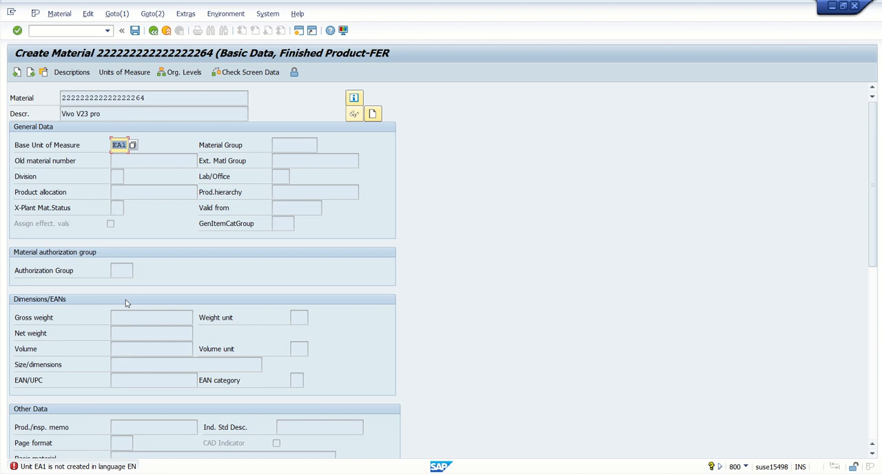
{"action": "mouse_move", "coordinate": [59, 473]}
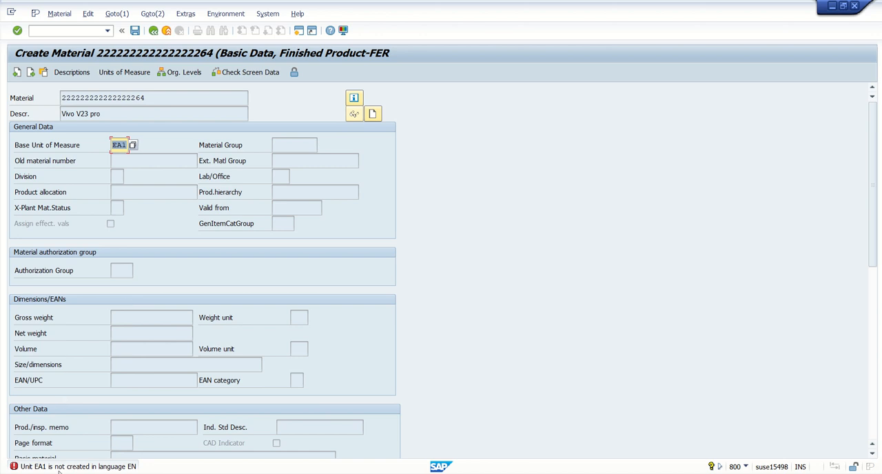
{"action": "mouse_move", "coordinate": [100, 462]}
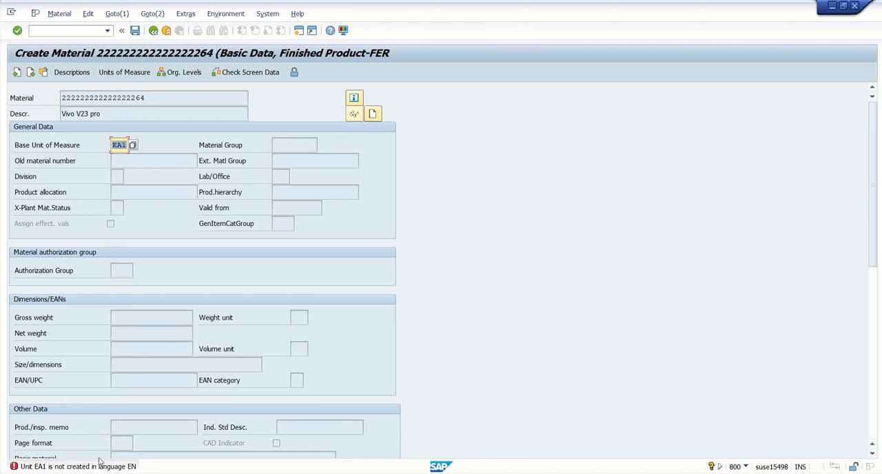
{"action": "mouse_move", "coordinate": [55, 374]}
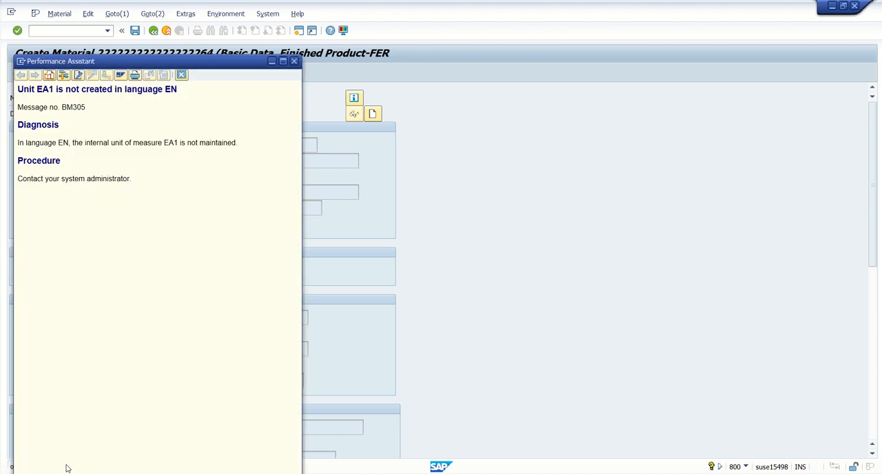
{"action": "mouse_move", "coordinate": [65, 116]}
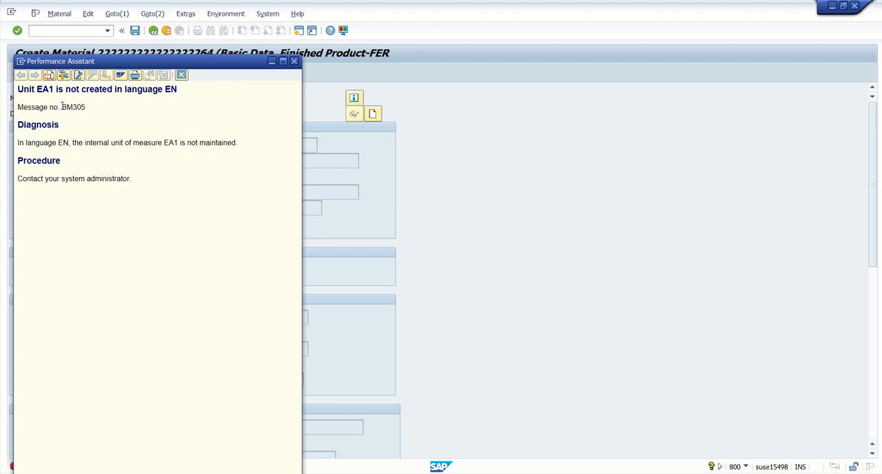
Step: Select message number 305 in the error explanation for copying, then close it
{"action": "double_click", "coordinate": [67, 106]}
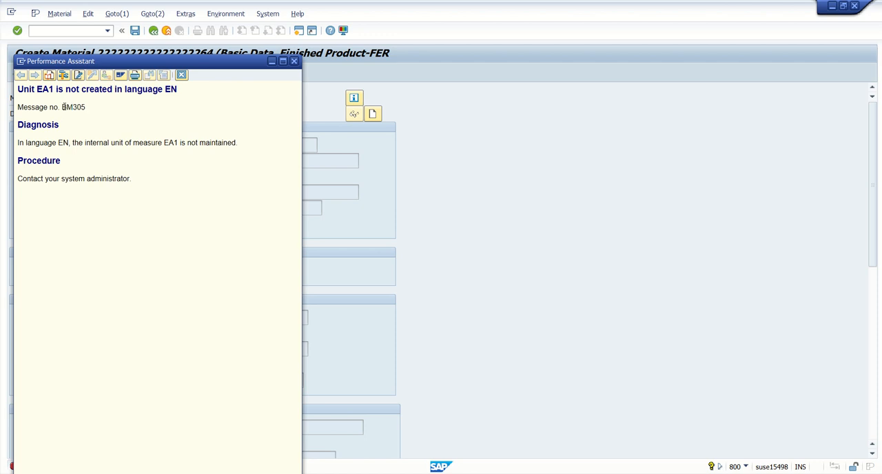
{"action": "double_click", "coordinate": [77, 107]}
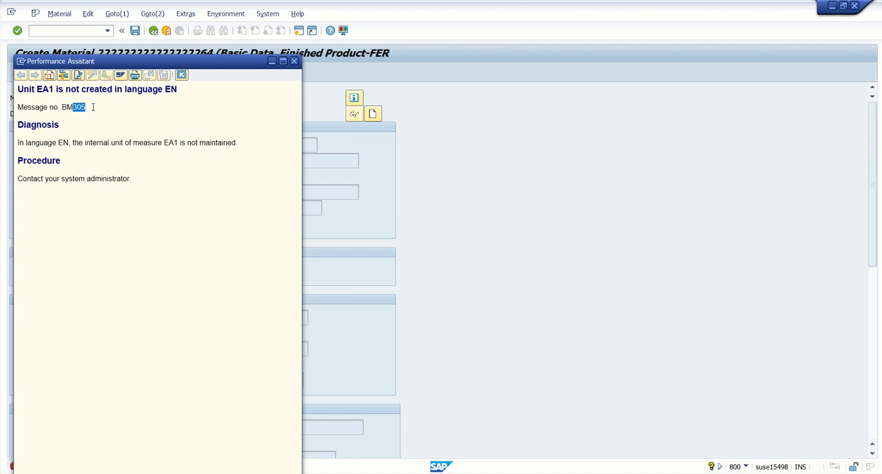
{"action": "mouse_move", "coordinate": [182, 74]}
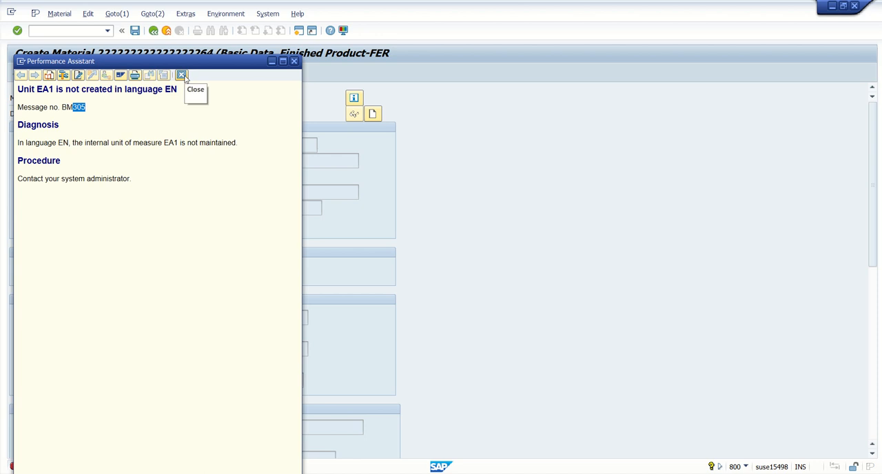
{"action": "left_click", "coordinate": [182, 75]}
{"action": "type", "text": "s"}
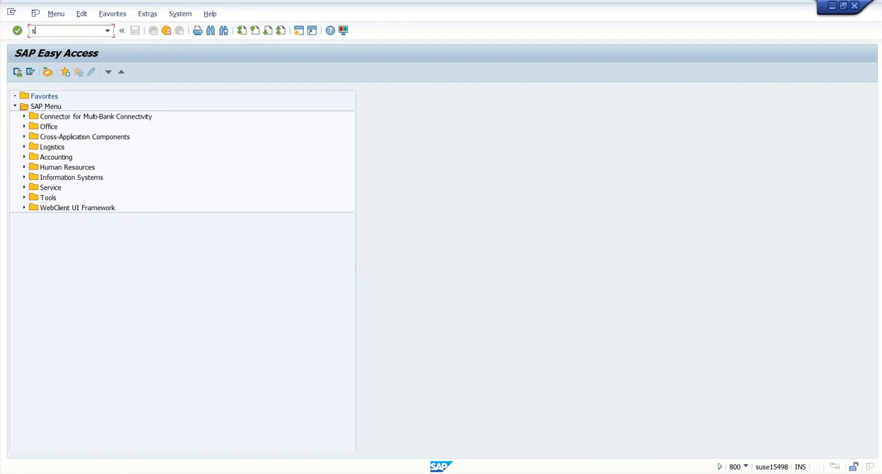
Step: Display message 305 of class BM in SE91 and select its entry
{"action": "key", "text": "Enter"}
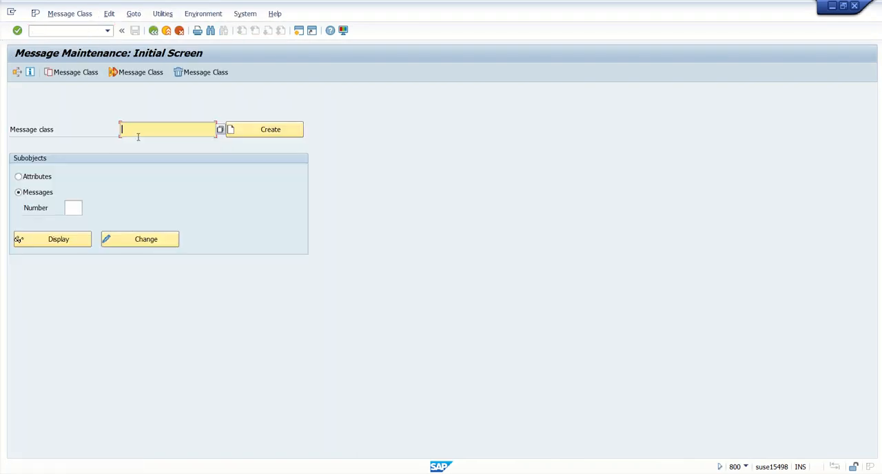
{"action": "type", "text": "BM"}
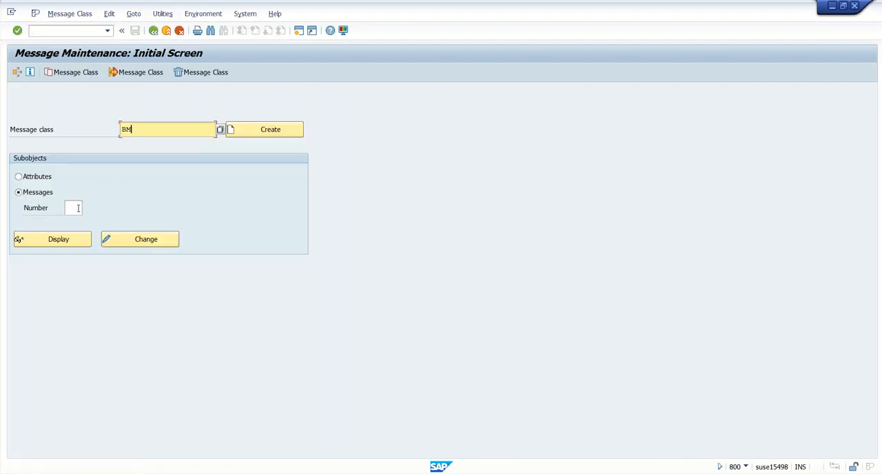
{"action": "type", "text": "305"}
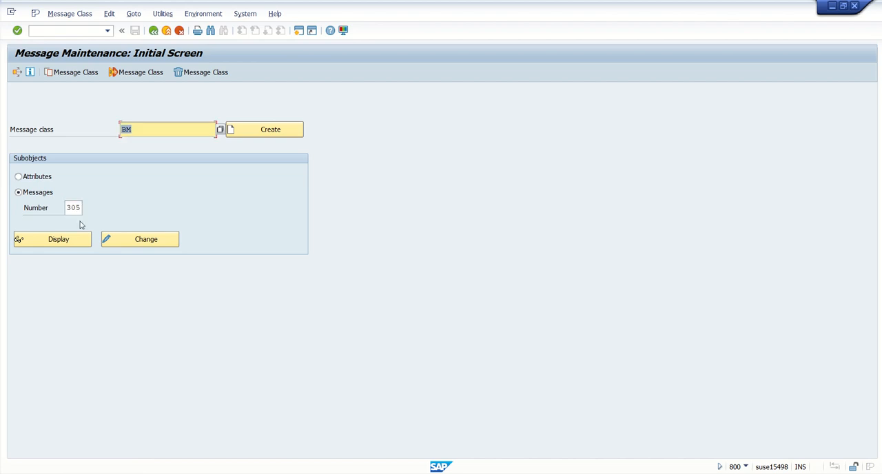
{"action": "left_click", "coordinate": [58, 239]}
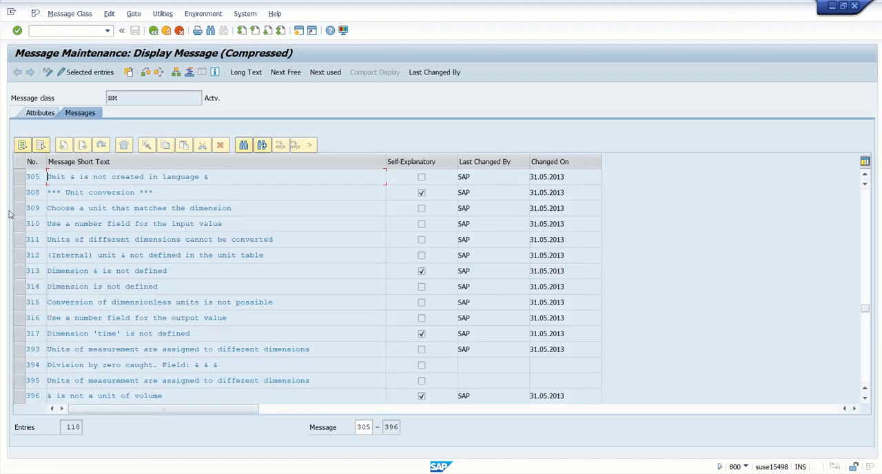
{"action": "left_click", "coordinate": [33, 177]}
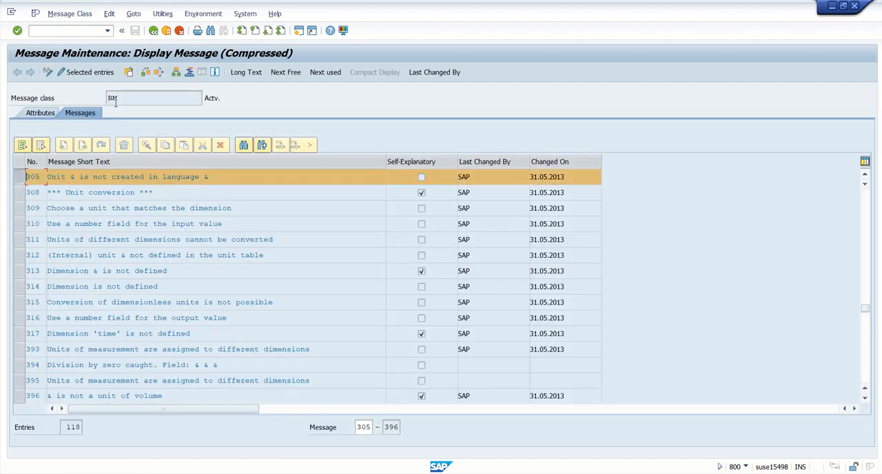
{"action": "mouse_move", "coordinate": [158, 72]}
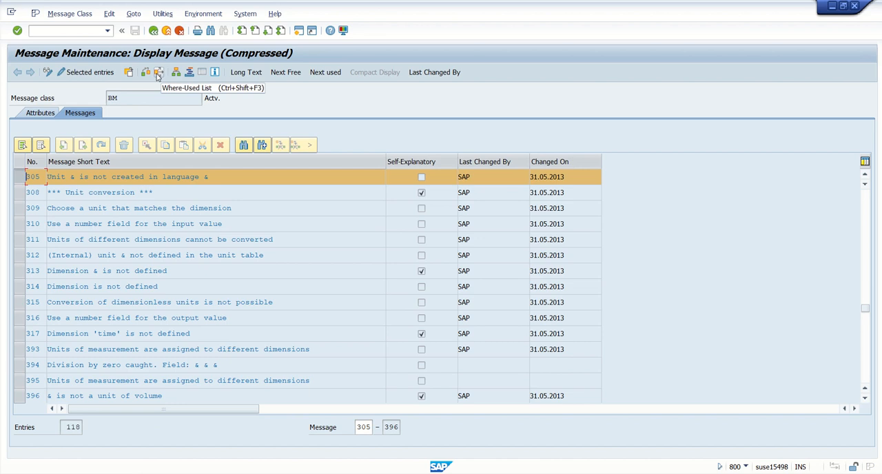
{"action": "mouse_move", "coordinate": [41, 91]}
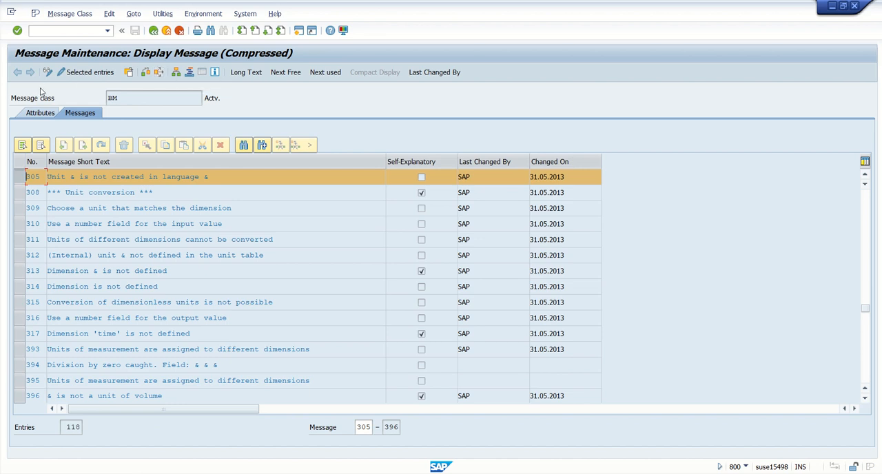
{"action": "mouse_move", "coordinate": [43, 160]}
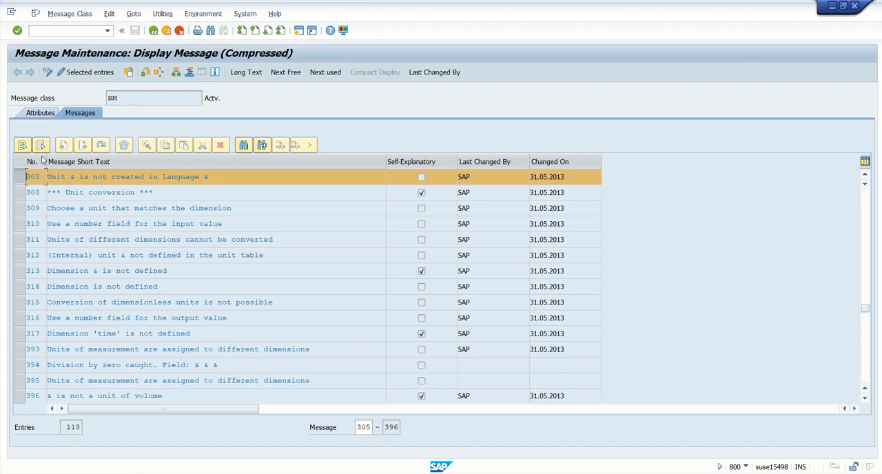
{"action": "mouse_move", "coordinate": [114, 83]}
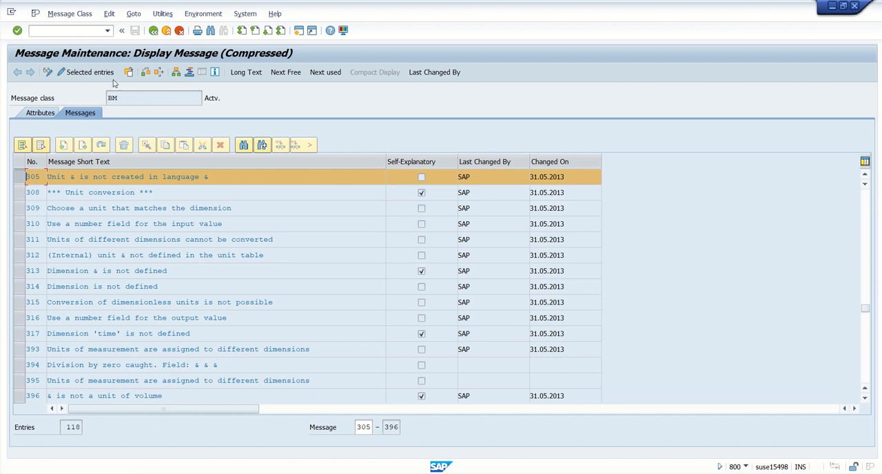
{"action": "left_click", "coordinate": [153, 30]}
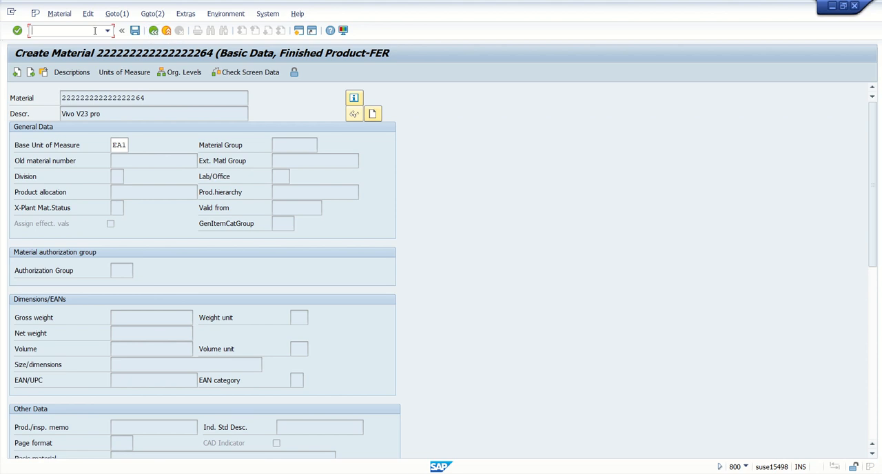
Step: Switch on debugging with /h on the material screen
{"action": "type", "text": "/h"}
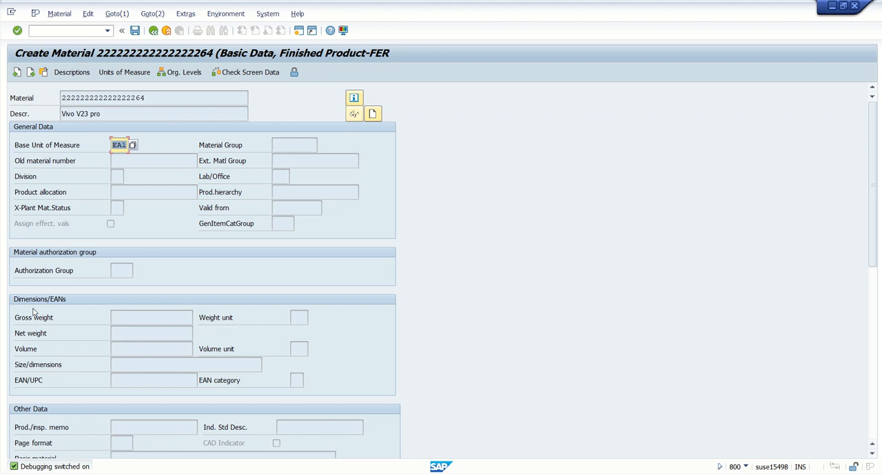
{"action": "mouse_move", "coordinate": [67, 312]}
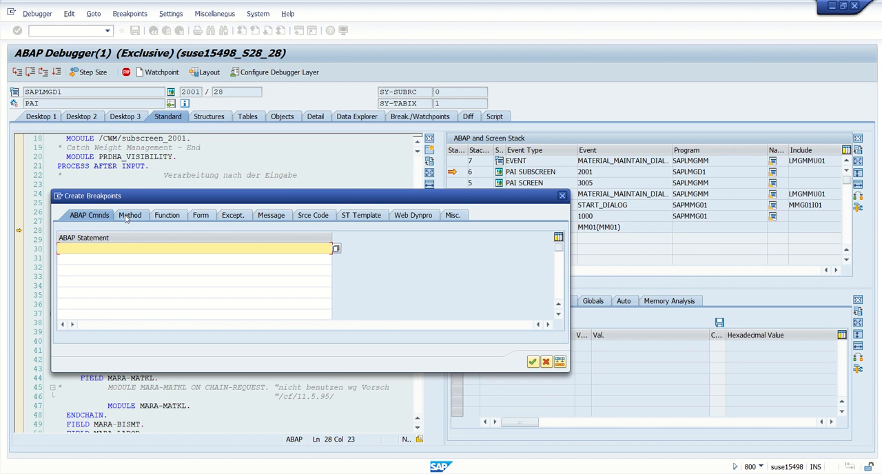
{"action": "mouse_move", "coordinate": [271, 215]}
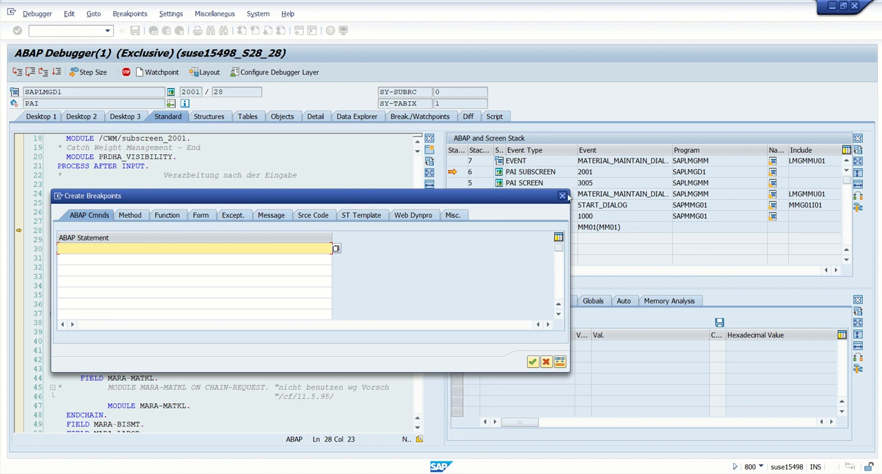
Step: Create a message breakpoint on ID BM, number 305, so the debugger halts where it is raised
{"action": "left_click", "coordinate": [532, 362]}
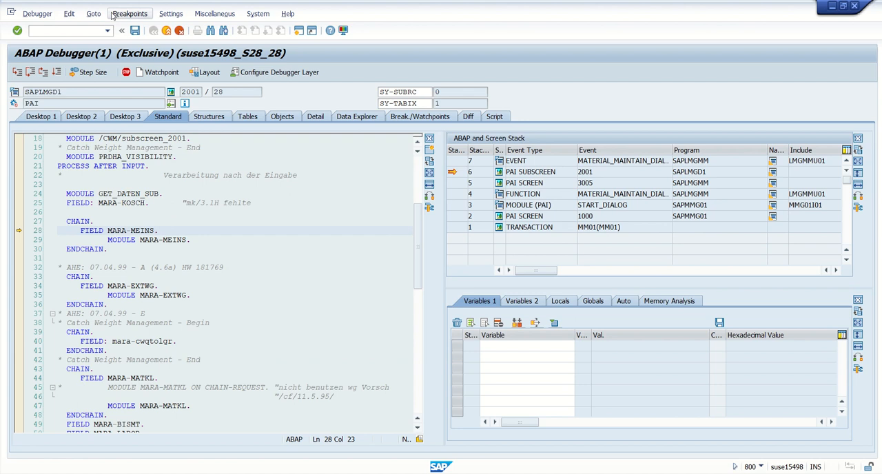
{"action": "left_click", "coordinate": [130, 13]}
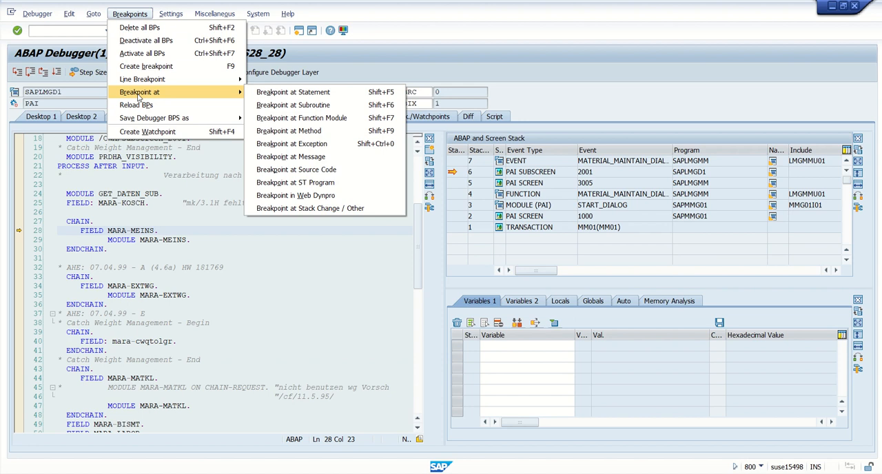
{"action": "mouse_move", "coordinate": [293, 91]}
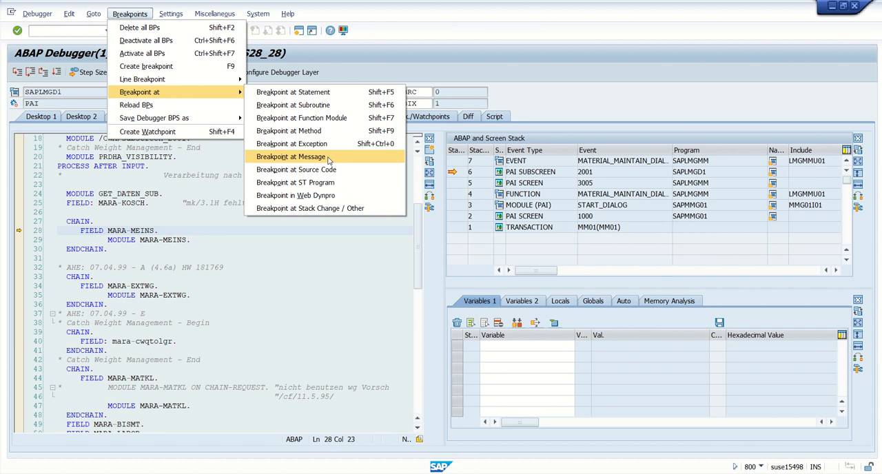
{"action": "left_click", "coordinate": [291, 157]}
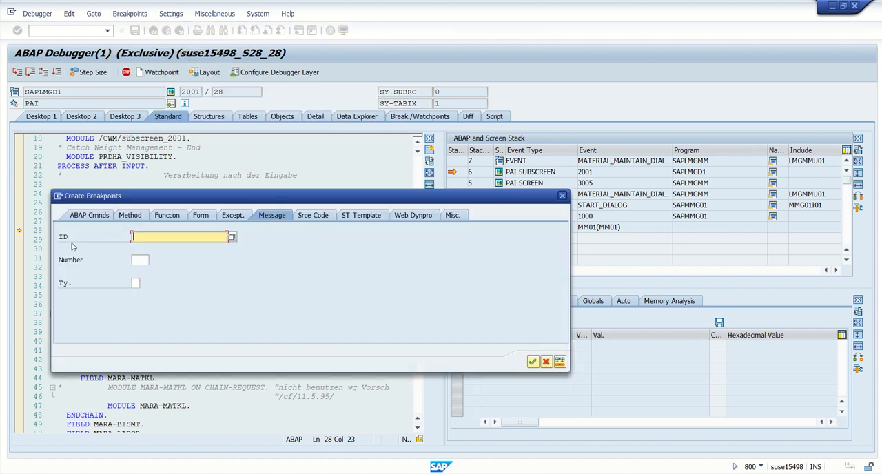
{"action": "mouse_move", "coordinate": [273, 224]}
{"action": "type", "text": "305"}
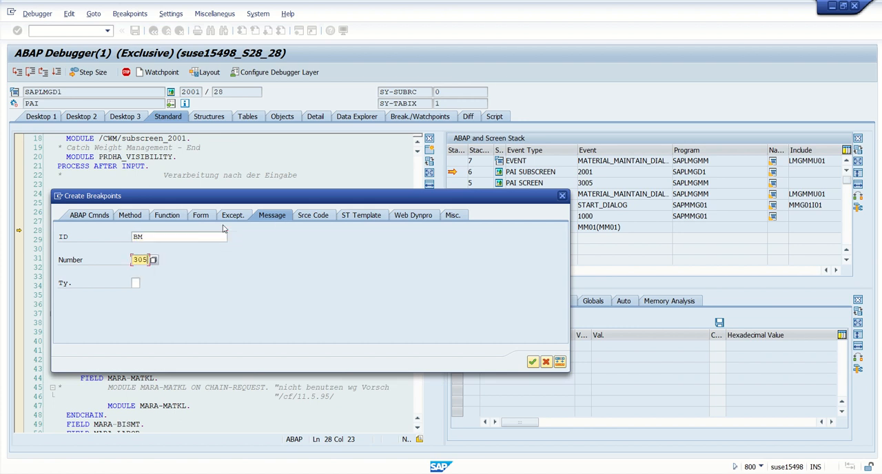
{"action": "mouse_move", "coordinate": [532, 362]}
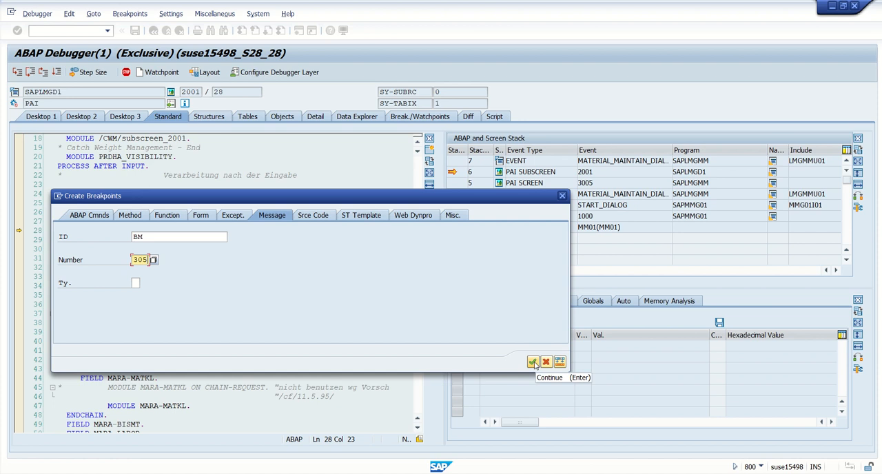
{"action": "left_click", "coordinate": [532, 362]}
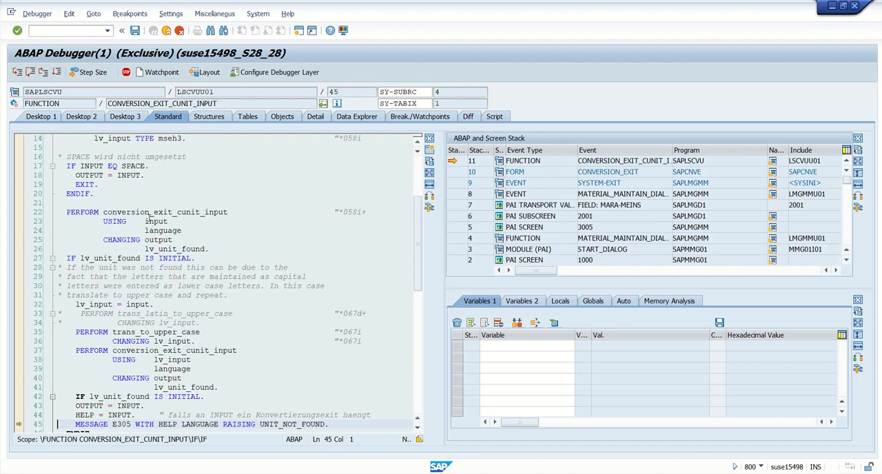
{"action": "scroll", "scroll_direction": "down", "scroll_amount": 3}
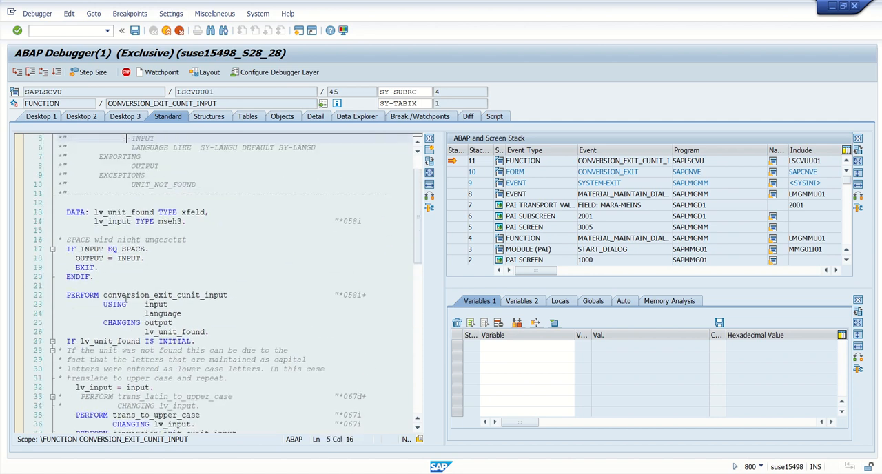
{"action": "scroll", "scroll_direction": "down", "scroll_amount": 3}
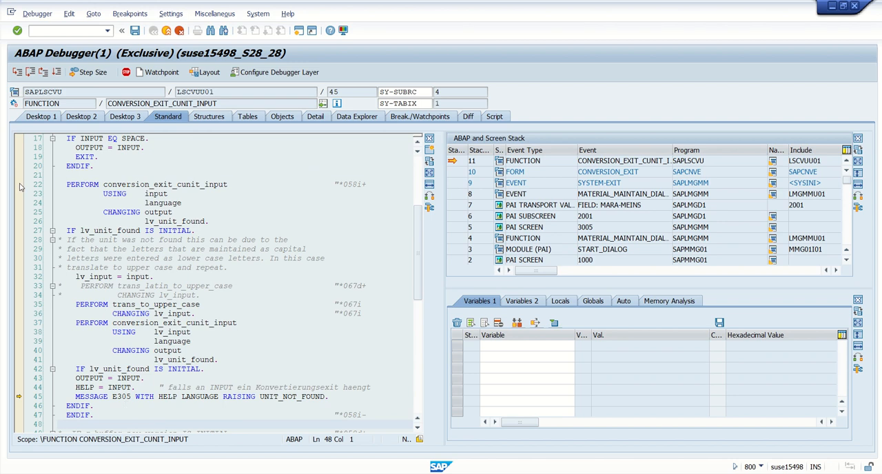
Step: Move execution back to line 22 via Goto Statement and look through the unit-conversion form
{"action": "right_click", "coordinate": [124, 193]}
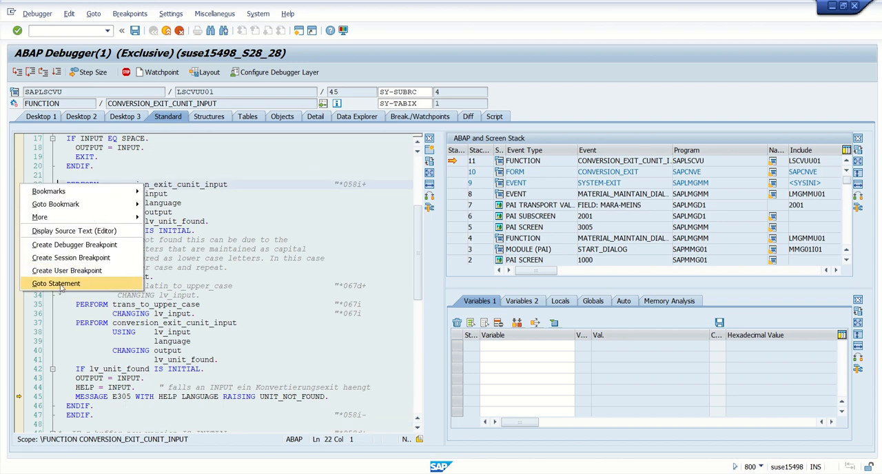
{"action": "left_click", "coordinate": [56, 283]}
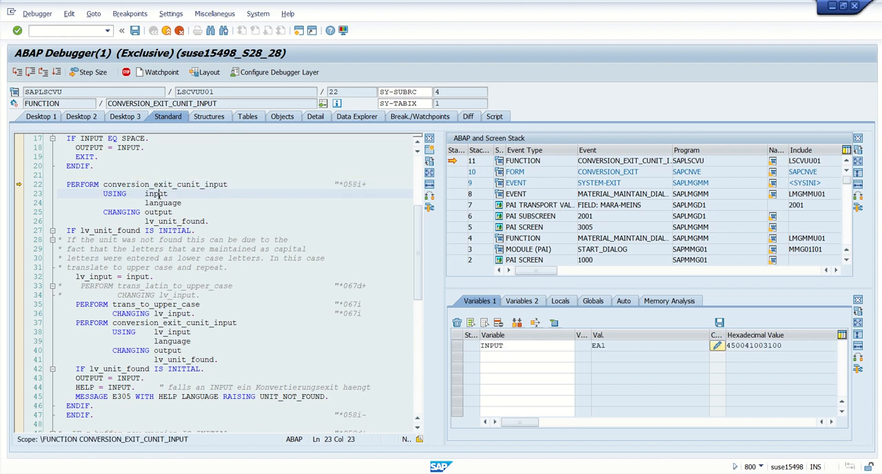
{"action": "mouse_move", "coordinate": [318, 231]}
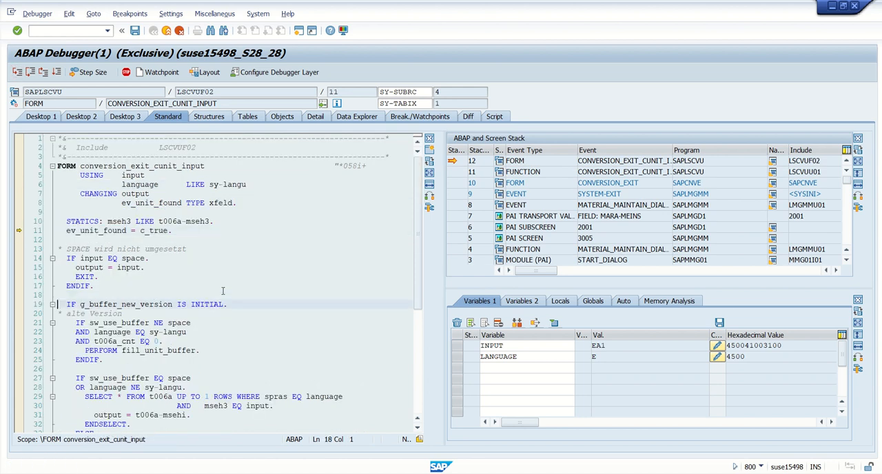
{"action": "scroll", "scroll_direction": "down", "scroll_amount": 3}
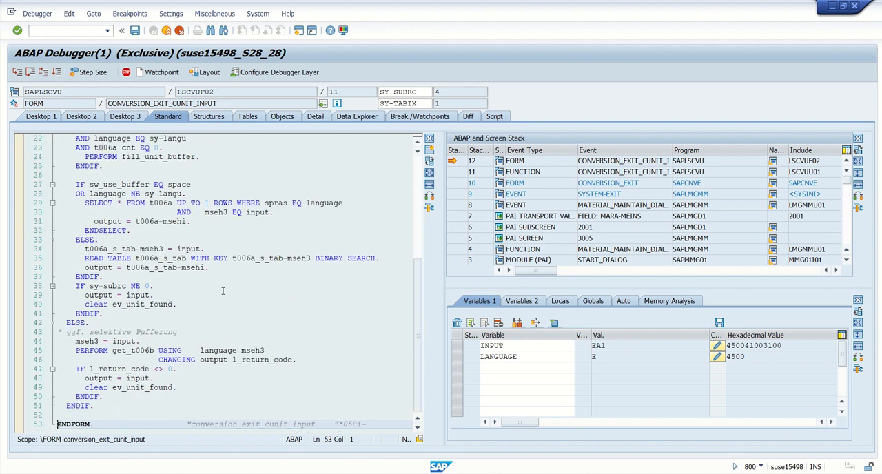
{"action": "scroll", "scroll_direction": "up", "scroll_amount": 3}
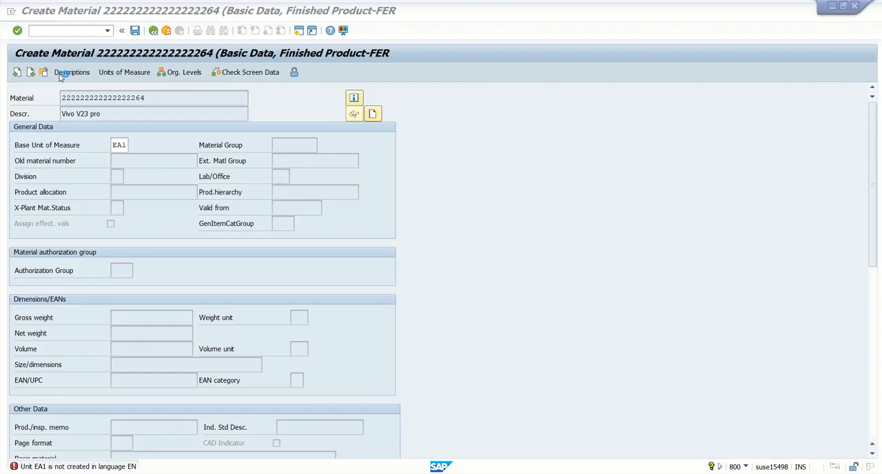
Step: Resubmit base unit EA1, stop again at the E305 message statement, then resume to the material screen
{"action": "left_click", "coordinate": [118, 145]}
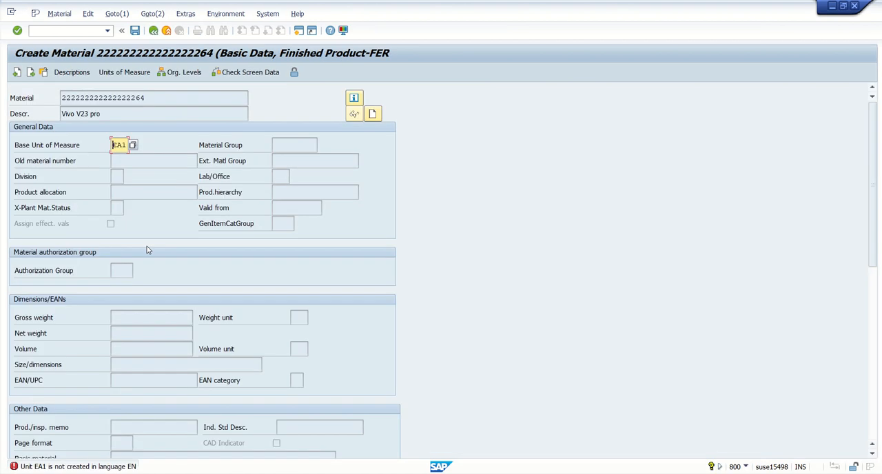
{"action": "mouse_move", "coordinate": [60, 411]}
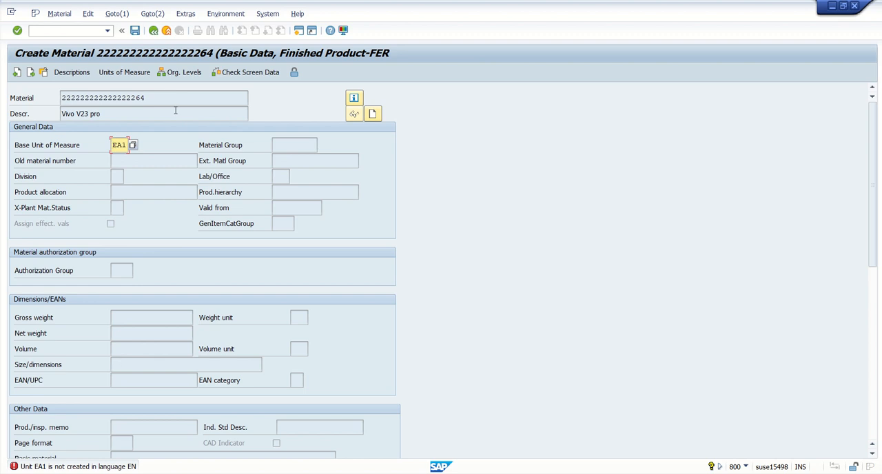
{"action": "left_click", "coordinate": [154, 31]}
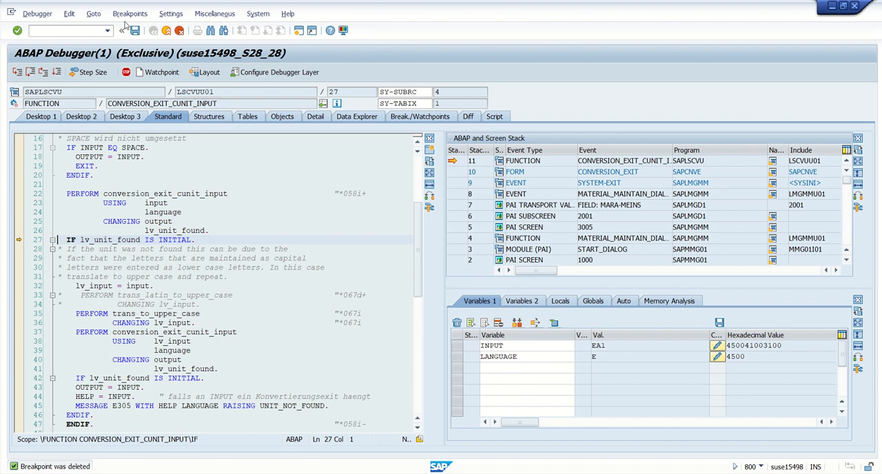
{"action": "left_click", "coordinate": [130, 13]}
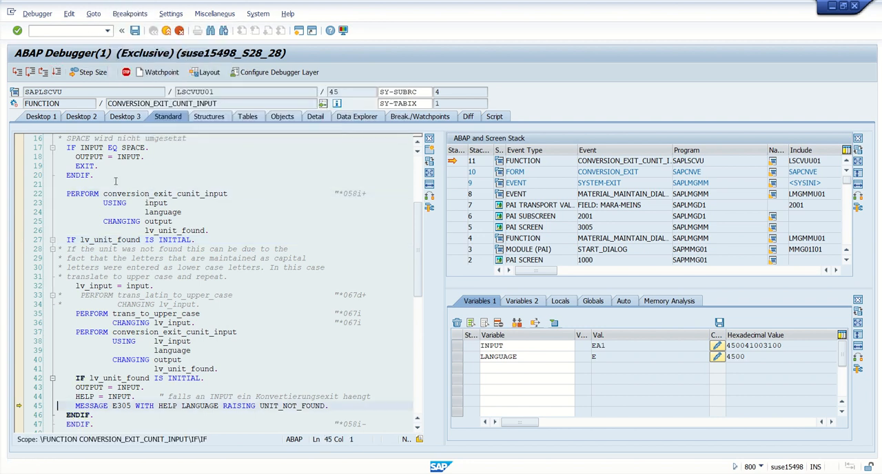
{"action": "left_click", "coordinate": [153, 30]}
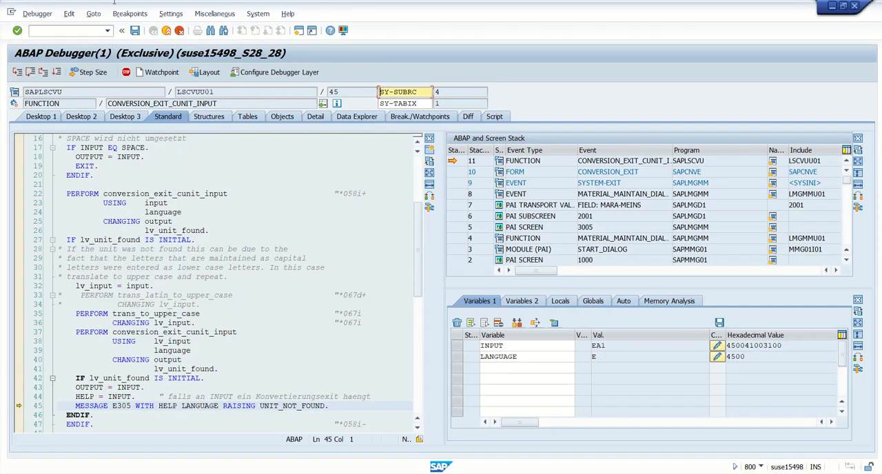
{"action": "left_click", "coordinate": [130, 13]}
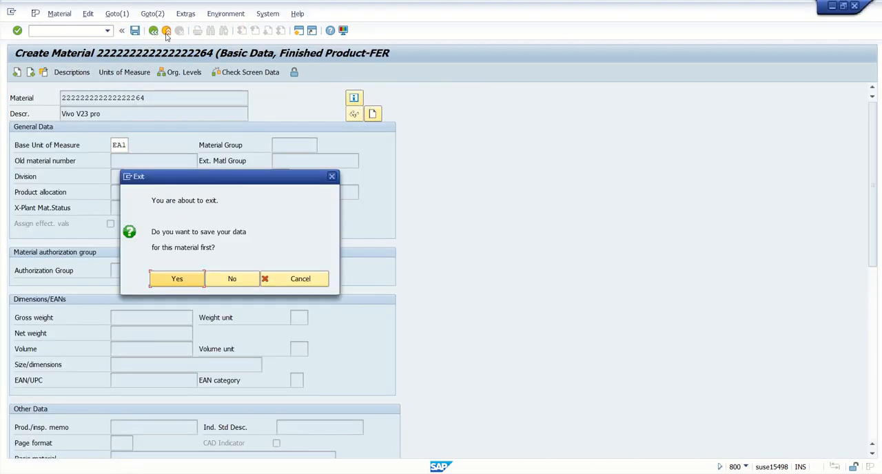
Step: Exit material creation without saving and begin entering transaction ME2L
{"action": "left_click", "coordinate": [232, 279]}
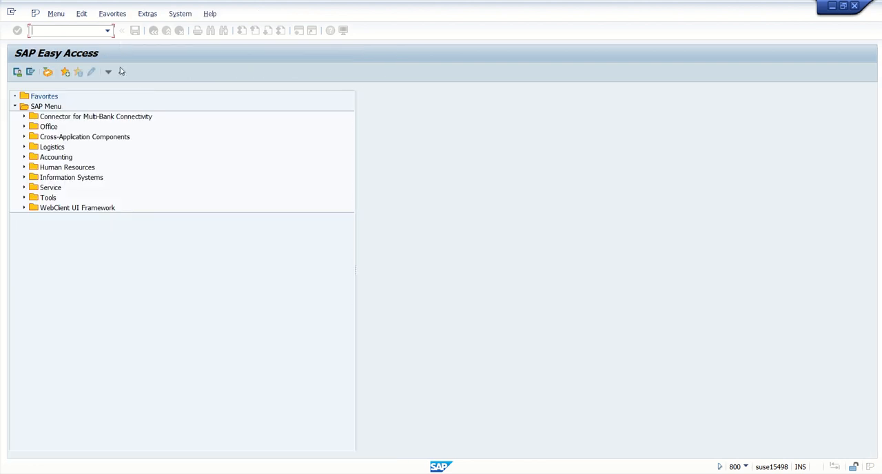
{"action": "type", "text": "m"}
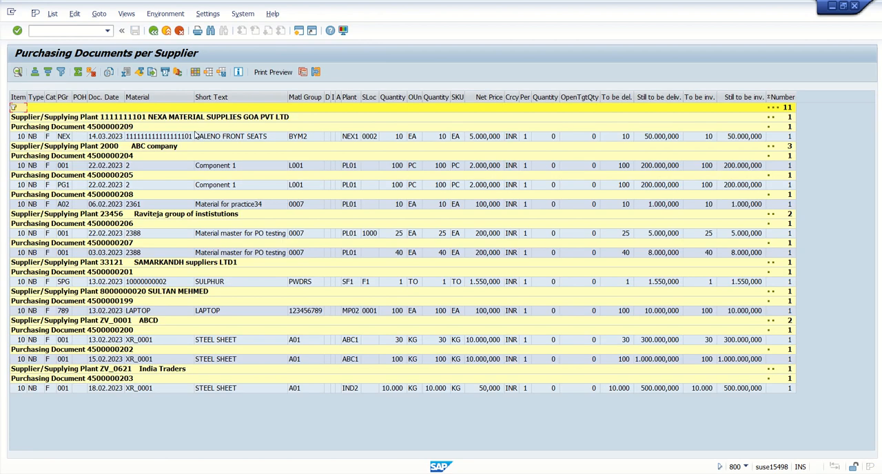
{"action": "mouse_move", "coordinate": [93, 190]}
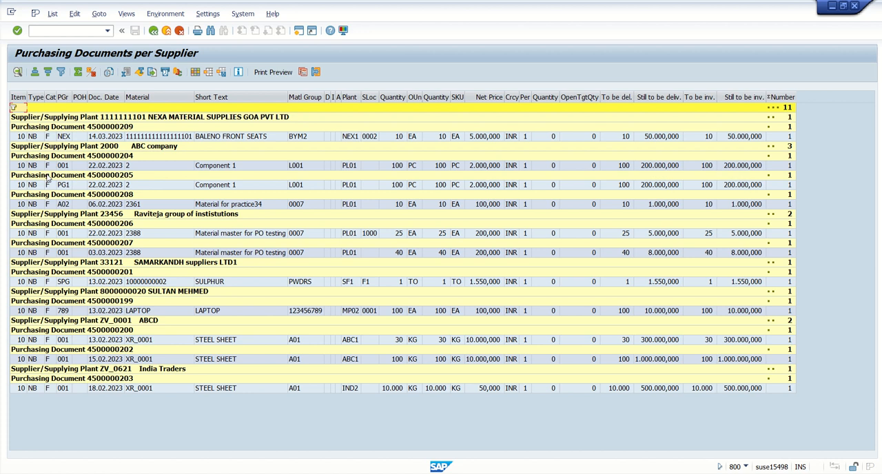
{"action": "mouse_move", "coordinate": [89, 181]}
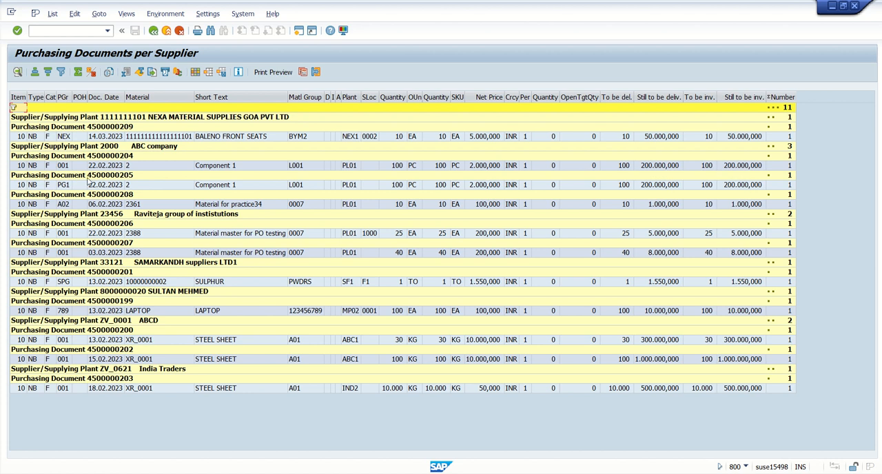
Step: Go back from the list to the selection screen and enter ALV as Scope of List
{"action": "left_click", "coordinate": [153, 30]}
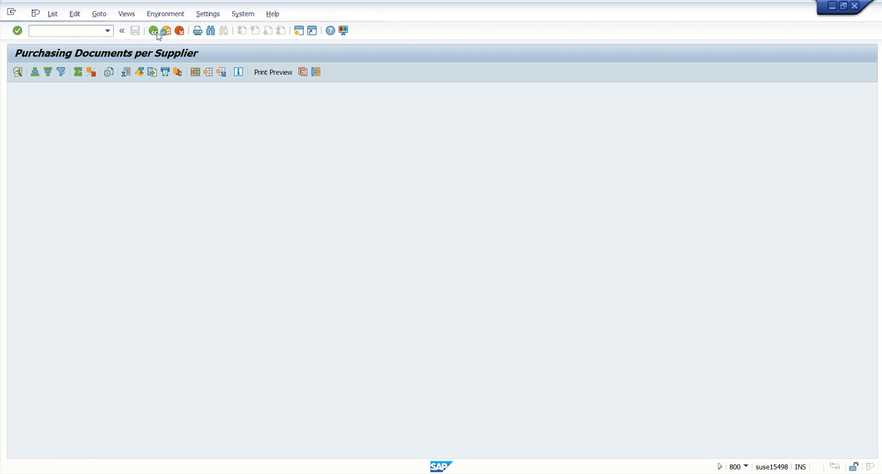
{"action": "left_click", "coordinate": [153, 30]}
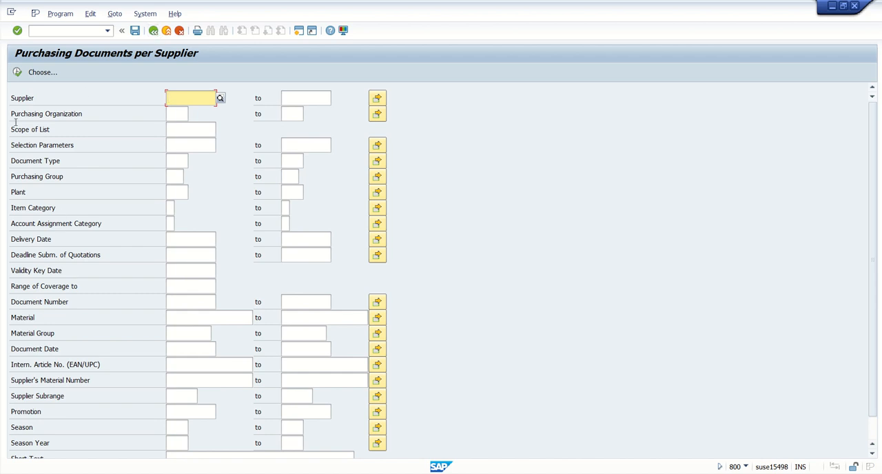
{"action": "mouse_move", "coordinate": [147, 131]}
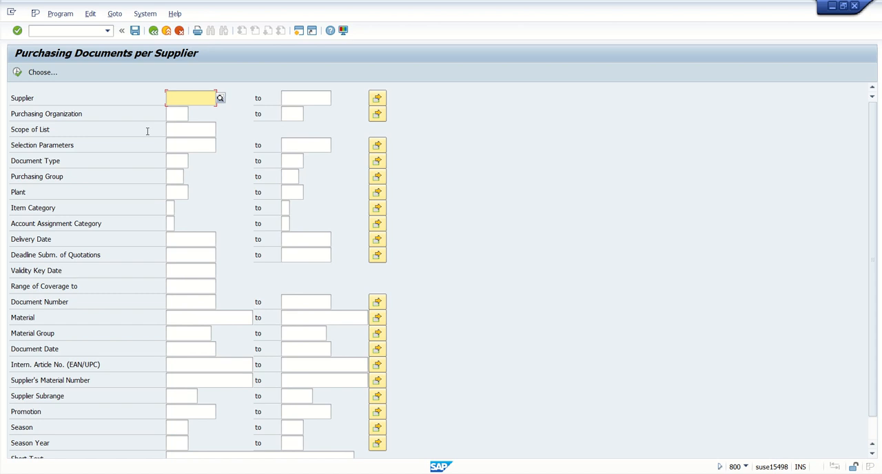
{"action": "mouse_move", "coordinate": [199, 132]}
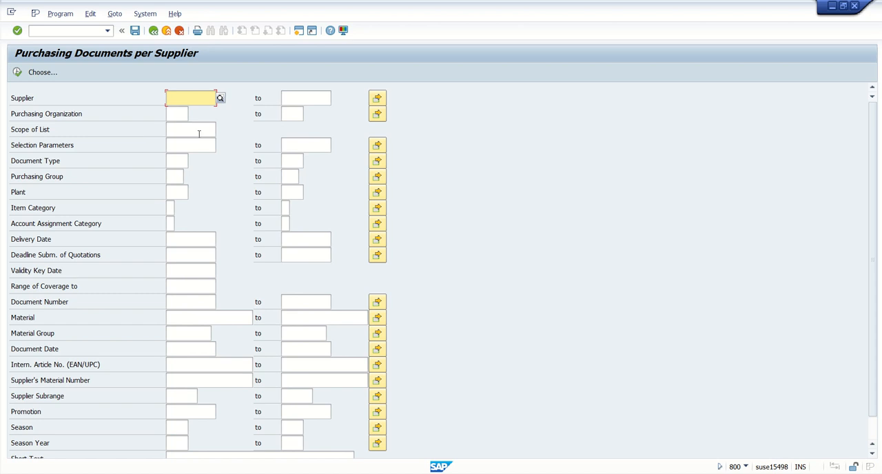
{"action": "type", "text": "ALV"}
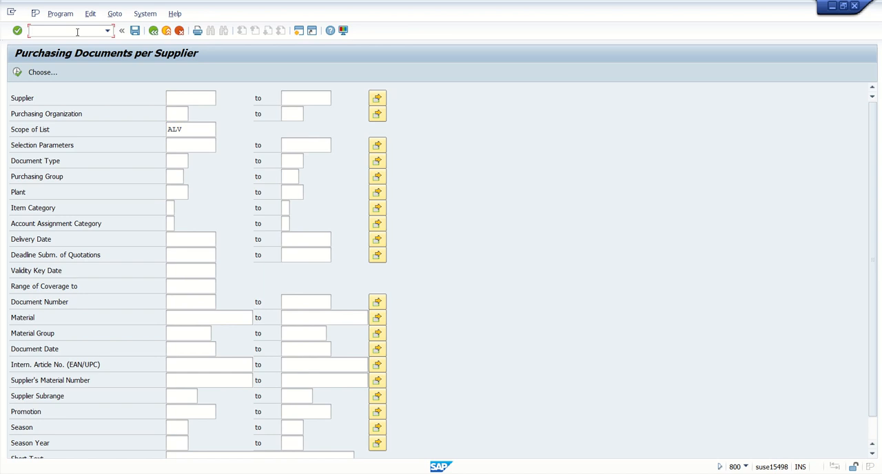
{"action": "left_click", "coordinate": [191, 98]}
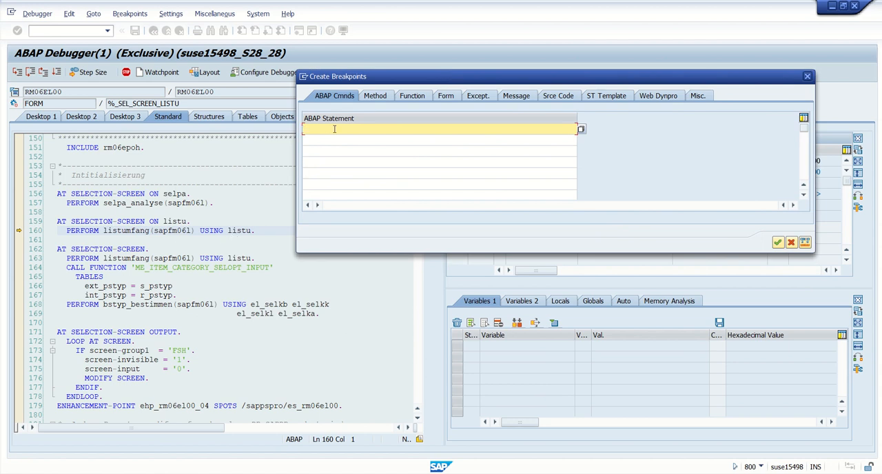
Step: Enter CALL FUNCTION as the ABAP statement breakpoint, glancing at the Function entries in between
{"action": "type", "text": "c"}
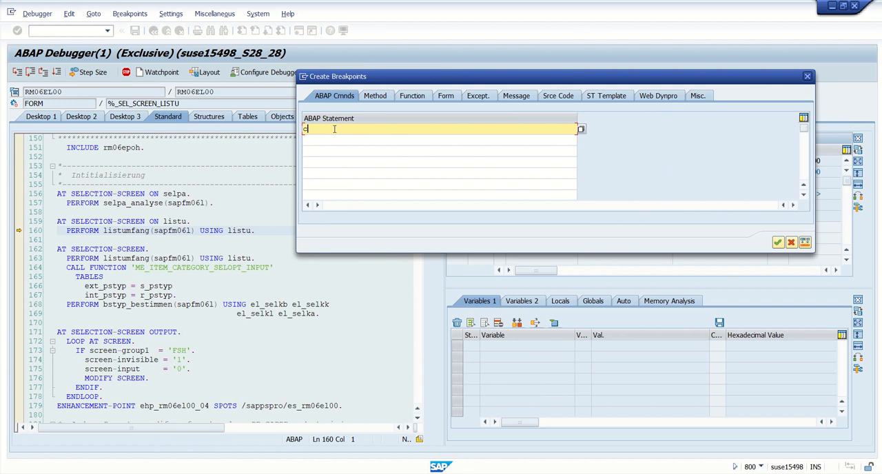
{"action": "type", "text": "CALL FUNCTION"}
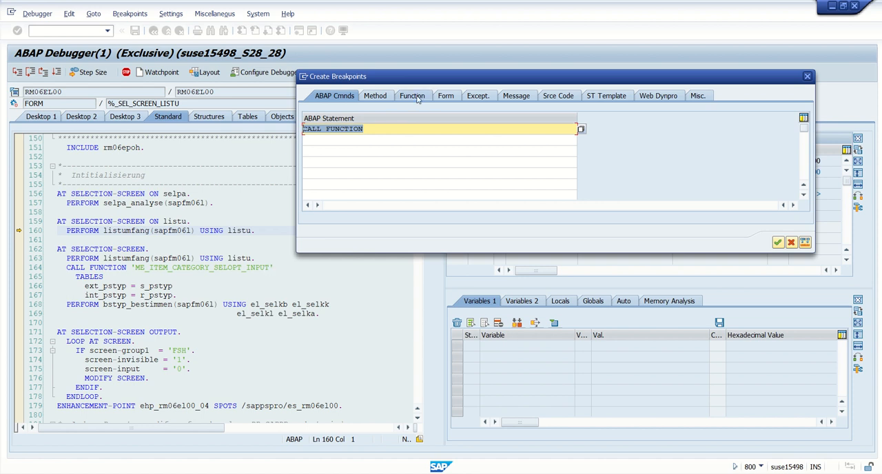
{"action": "left_click", "coordinate": [412, 95]}
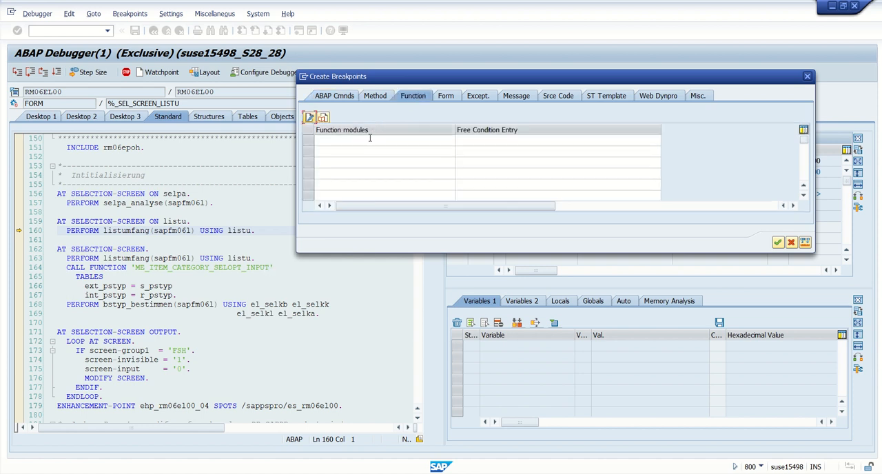
{"action": "left_click", "coordinate": [379, 141]}
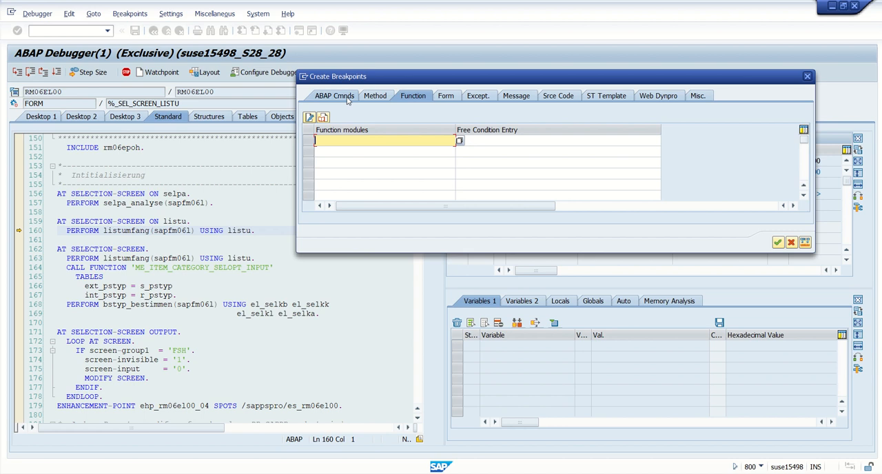
{"action": "left_click", "coordinate": [334, 95]}
{"action": "type", "text": "CALL FUNCTION"}
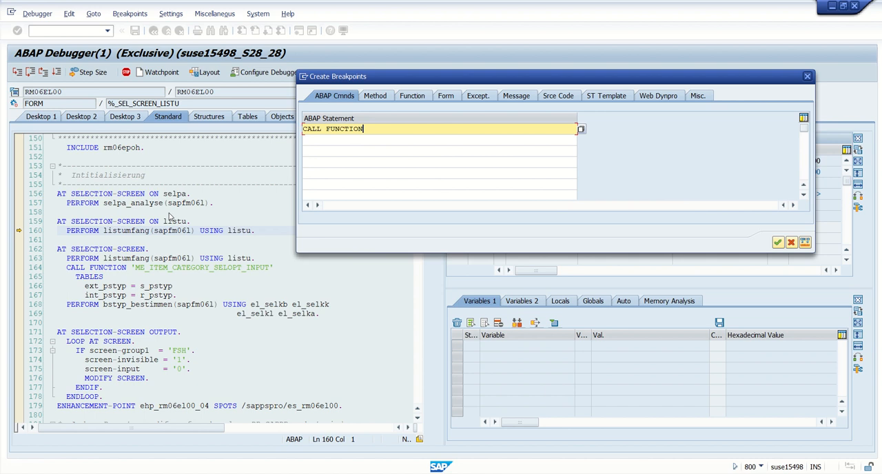
{"action": "mouse_move", "coordinate": [117, 162]}
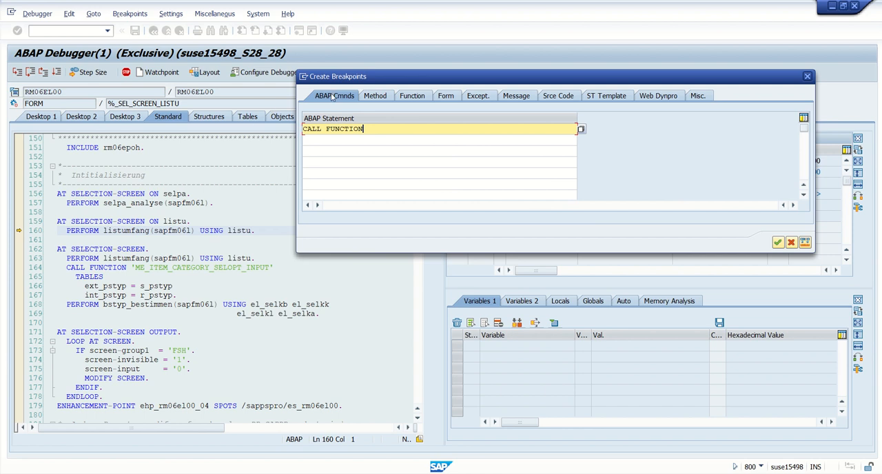
{"action": "mouse_move", "coordinate": [735, 239]}
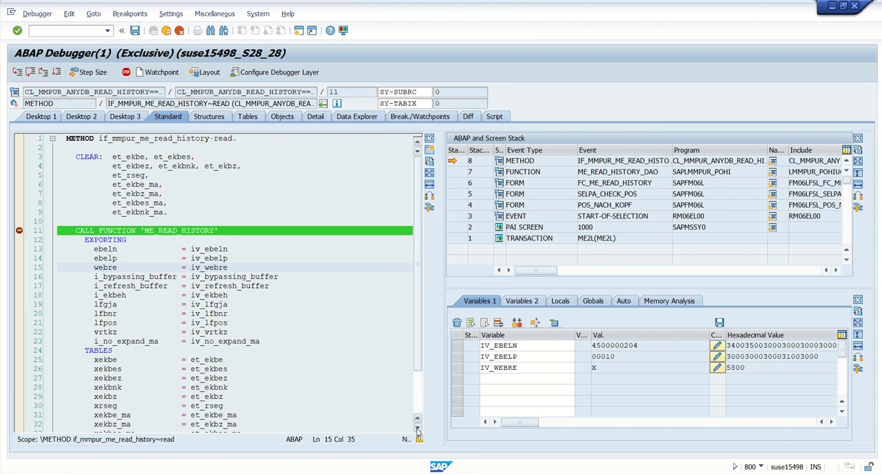
Step: Inspect the CALL FUNCTION stop and continue execution to the report's list output
{"action": "scroll", "scroll_direction": "down", "scroll_amount": 3}
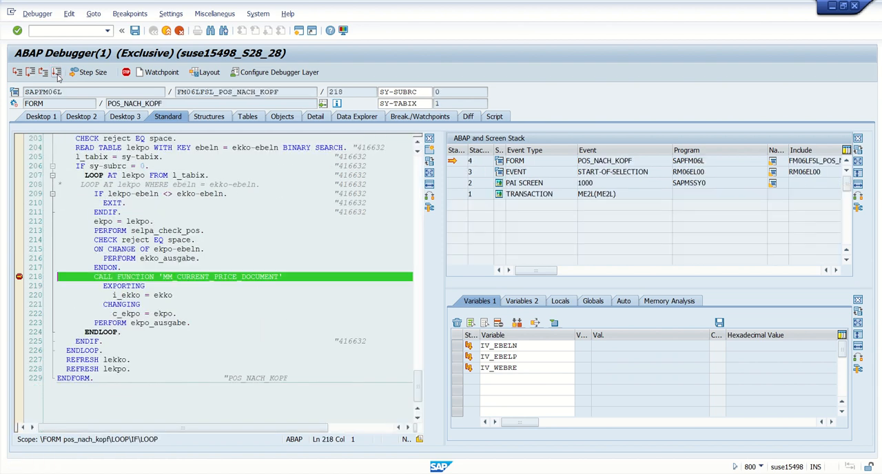
{"action": "left_click", "coordinate": [19, 277]}
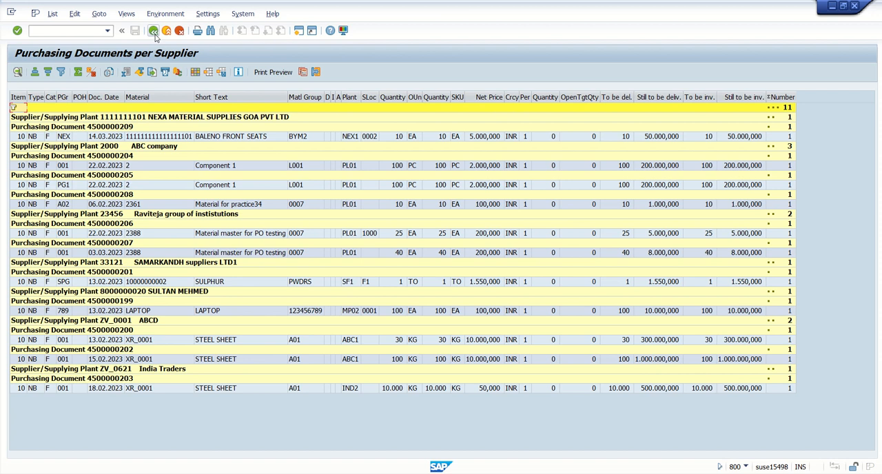
{"action": "mouse_move", "coordinate": [153, 31]}
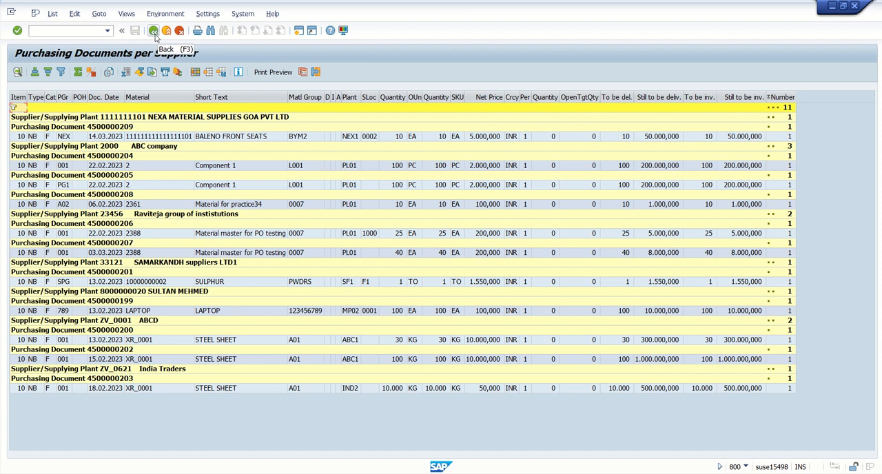
Step: Back on the selection screen, set Scope of List to ALV and rerun the report with /h debugging
{"action": "left_click", "coordinate": [153, 30]}
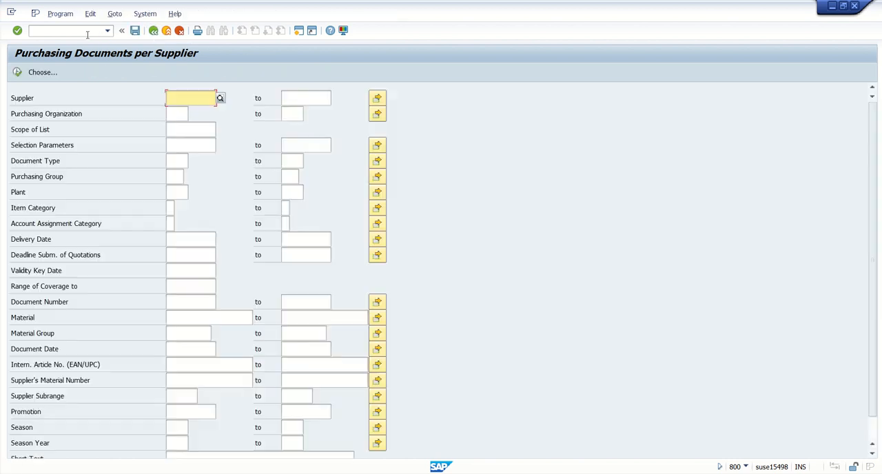
{"action": "type", "text": "ALV"}
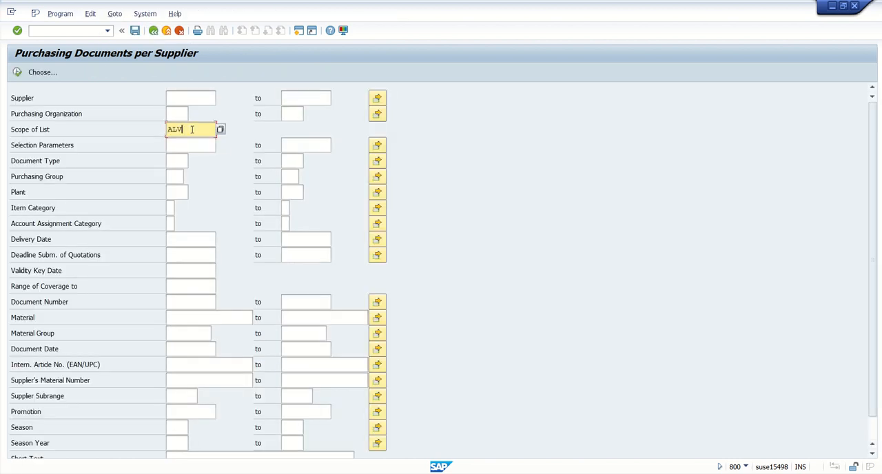
{"action": "left_click", "coordinate": [62, 30]}
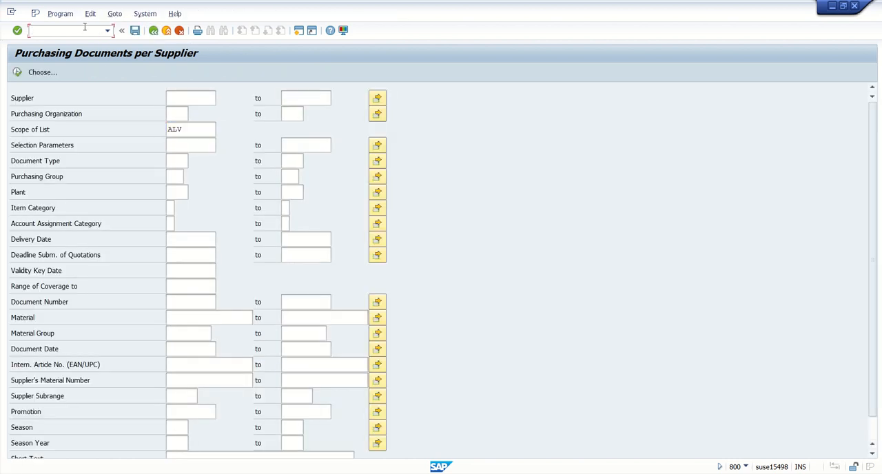
{"action": "left_click", "coordinate": [191, 97]}
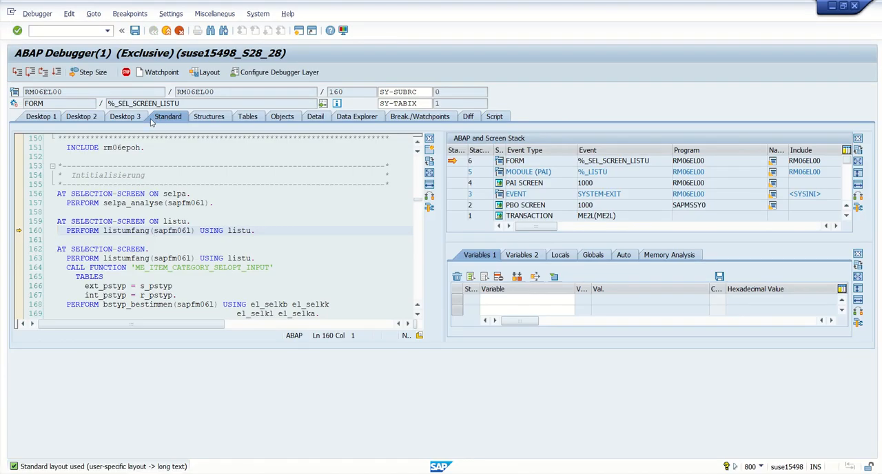
Step: On Desktop 3, create and confirm a function-module breakpoint on ME_READ_HISTORY
{"action": "left_click", "coordinate": [125, 116]}
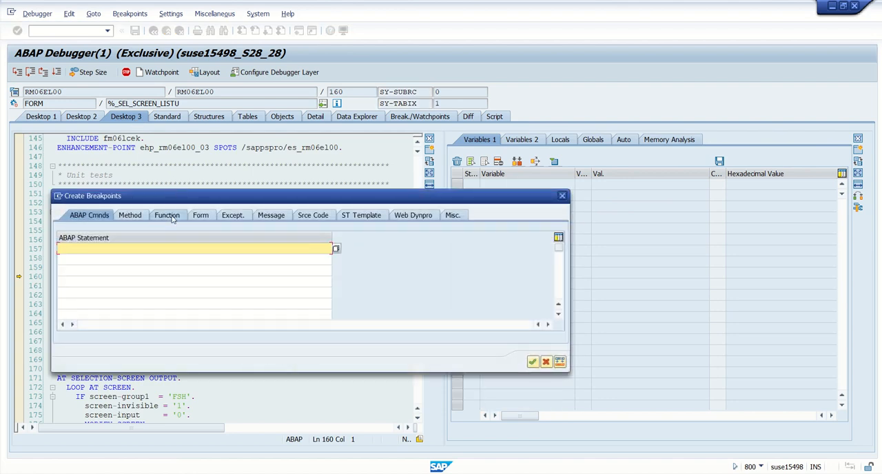
{"action": "left_click", "coordinate": [168, 215]}
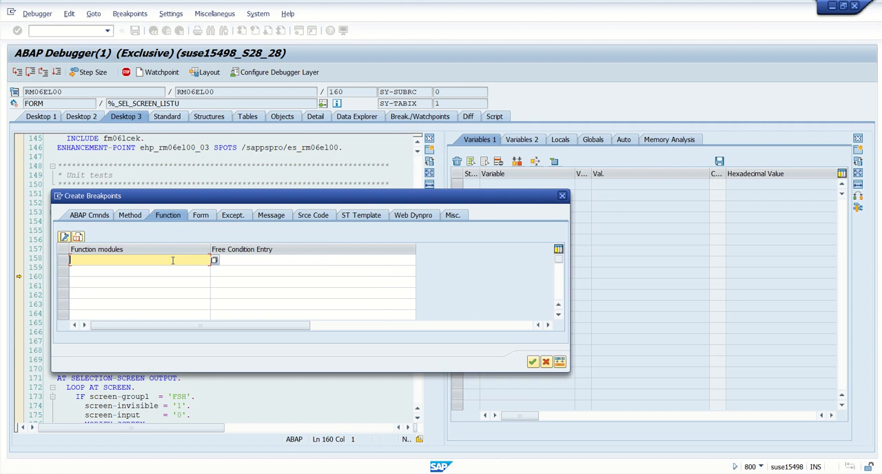
{"action": "type", "text": "ME_READ_HISTORY"}
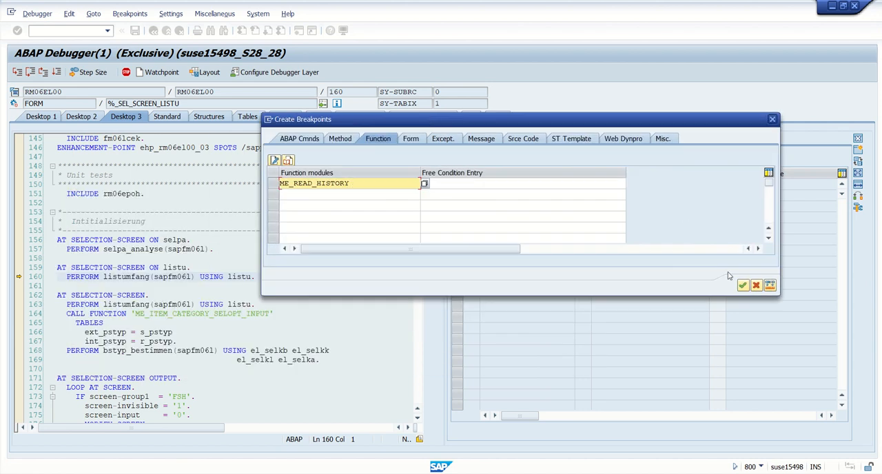
{"action": "left_click", "coordinate": [743, 285]}
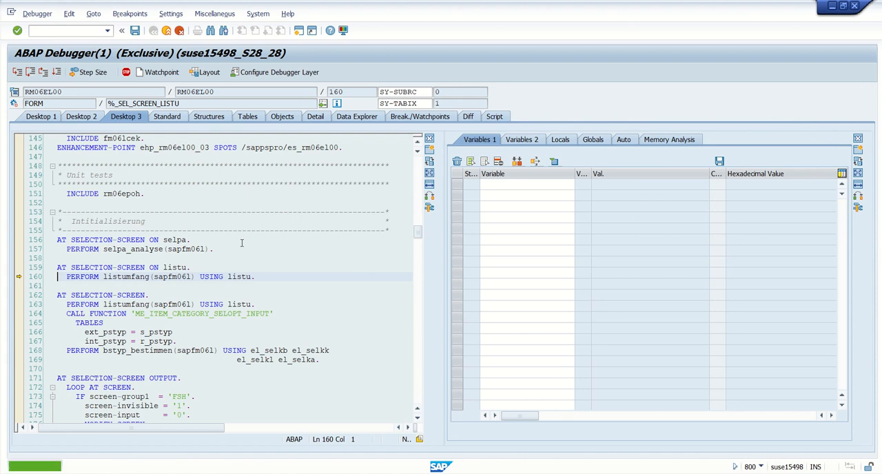
Step: Continue (F8) until execution halts in ME_READ_HISTORY, then bring up breakpoint creation again
{"action": "left_click", "coordinate": [57, 71]}
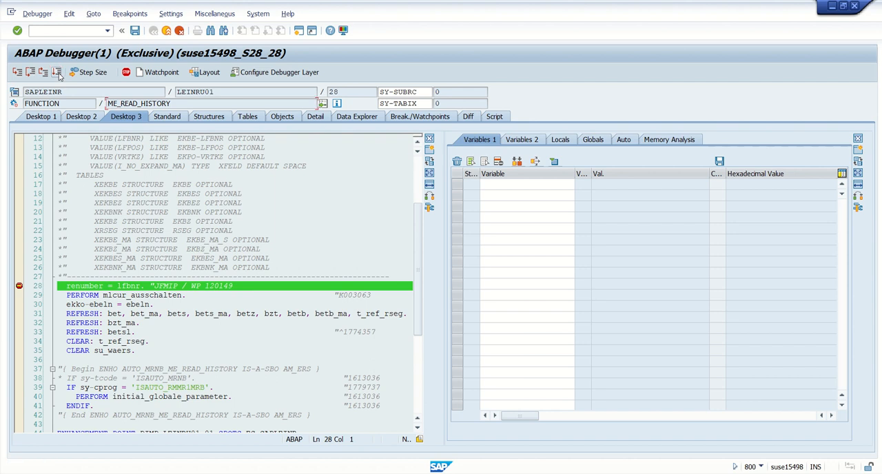
{"action": "left_click", "coordinate": [107, 103]}
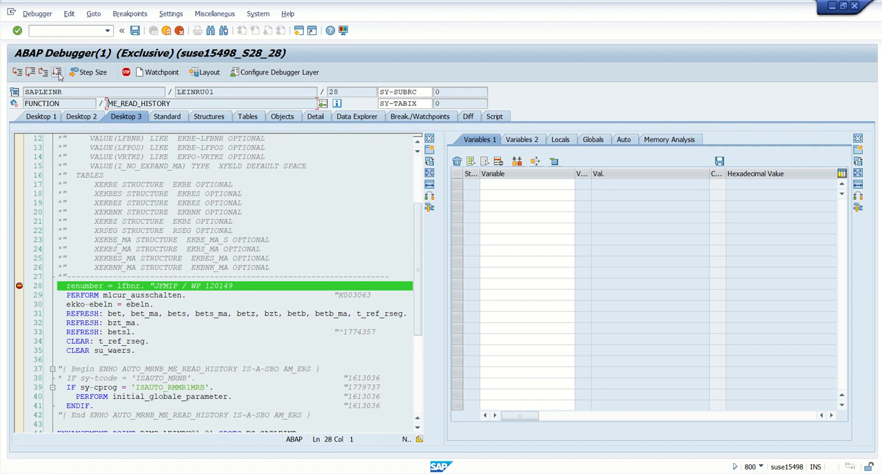
{"action": "left_click", "coordinate": [213, 230]}
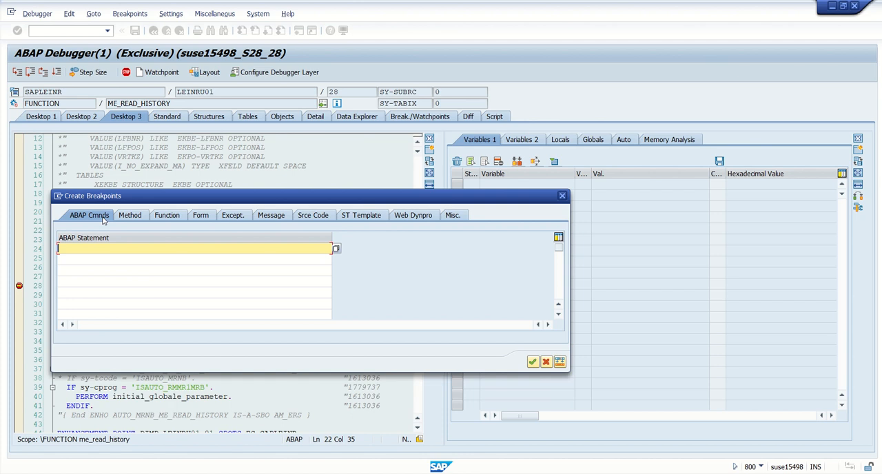
Step: Look through the Function, Message and Method breakpoint fields, then cancel without adding one
{"action": "left_click", "coordinate": [169, 215]}
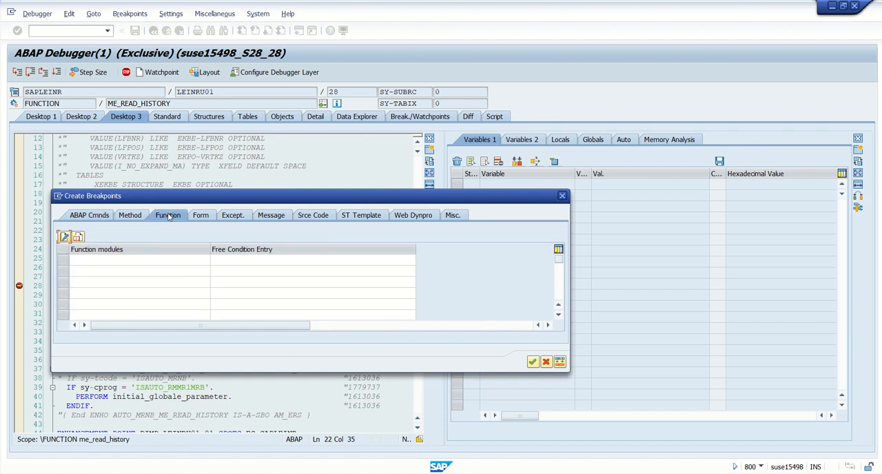
{"action": "left_click", "coordinate": [272, 215]}
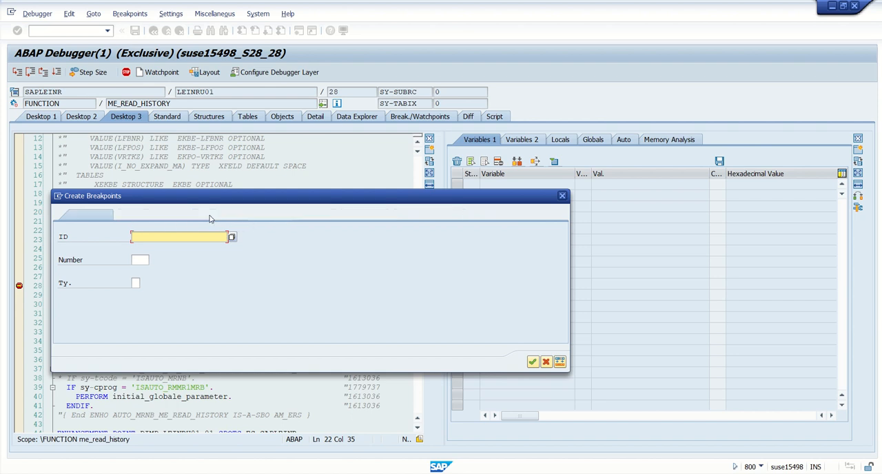
{"action": "left_click", "coordinate": [130, 215]}
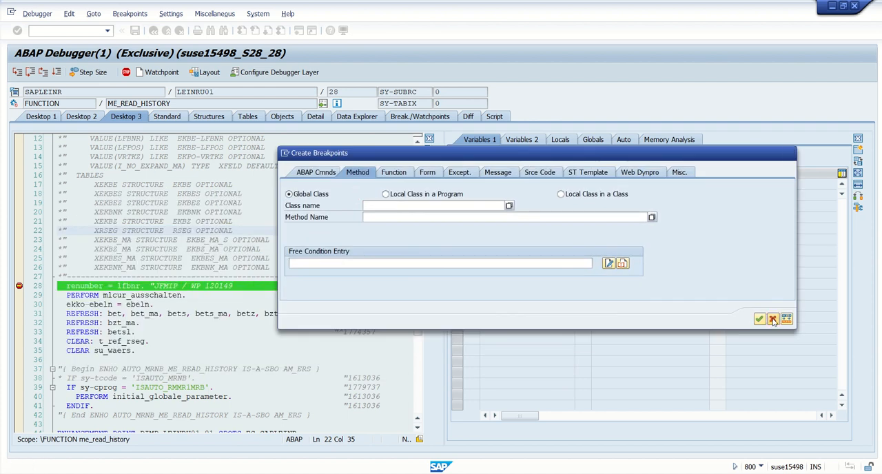
{"action": "left_click", "coordinate": [773, 319]}
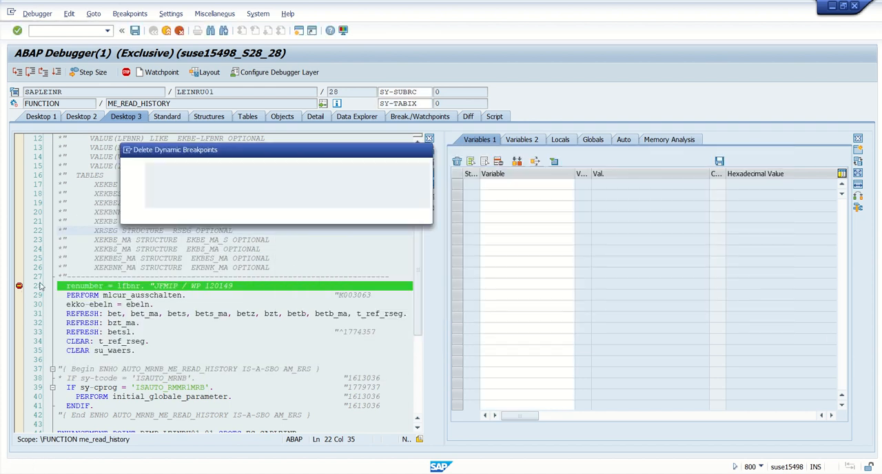